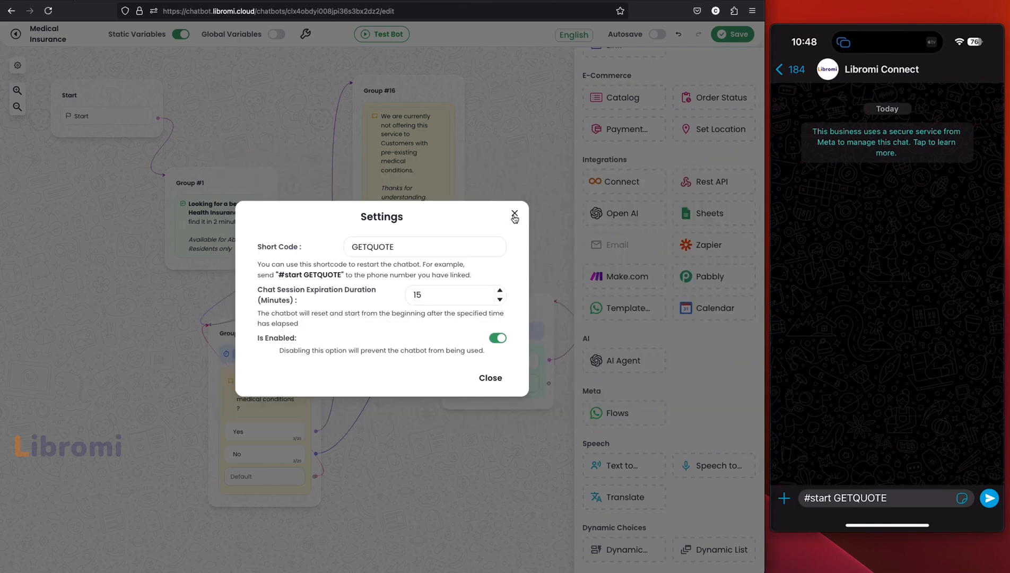
Step: Close the chatbot Settings dialog showing the GETQUOTE short code and return to the canvas
left_click(514, 213)
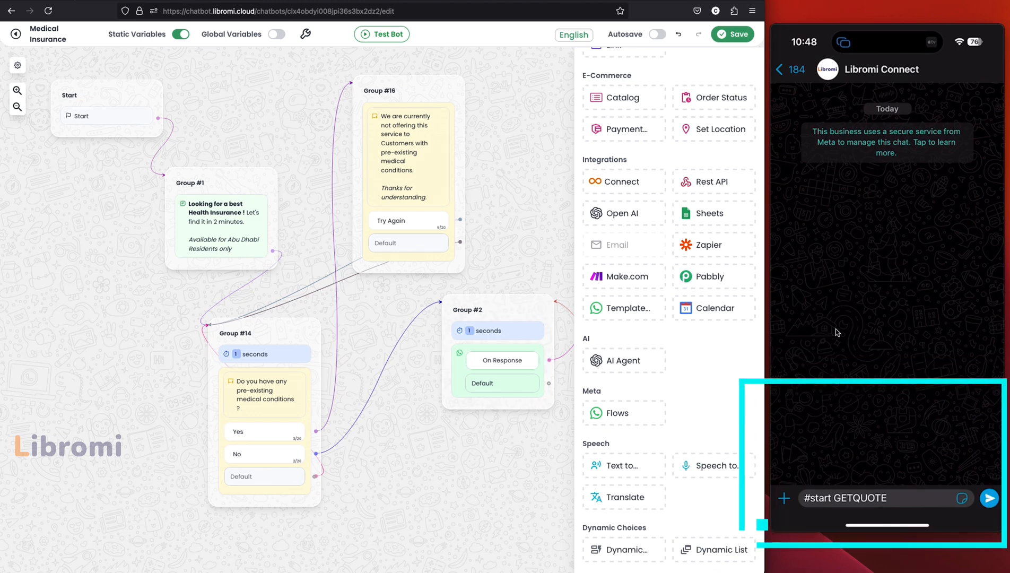
Step: Send '#start GETQUOTE' in WhatsApp and answer No to the pre-existing conditions question
left_click(989, 498)
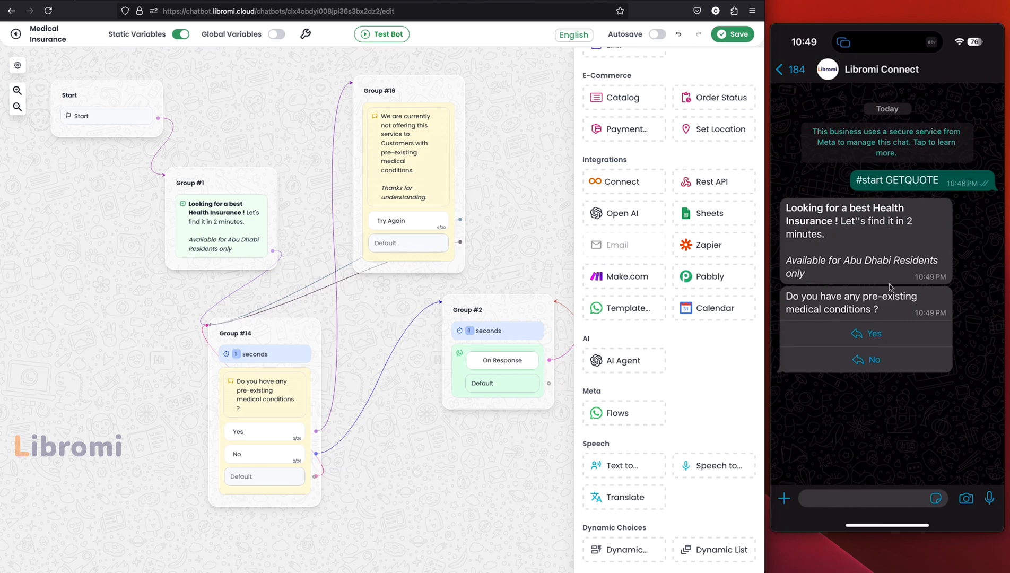
mouse_move(851, 318)
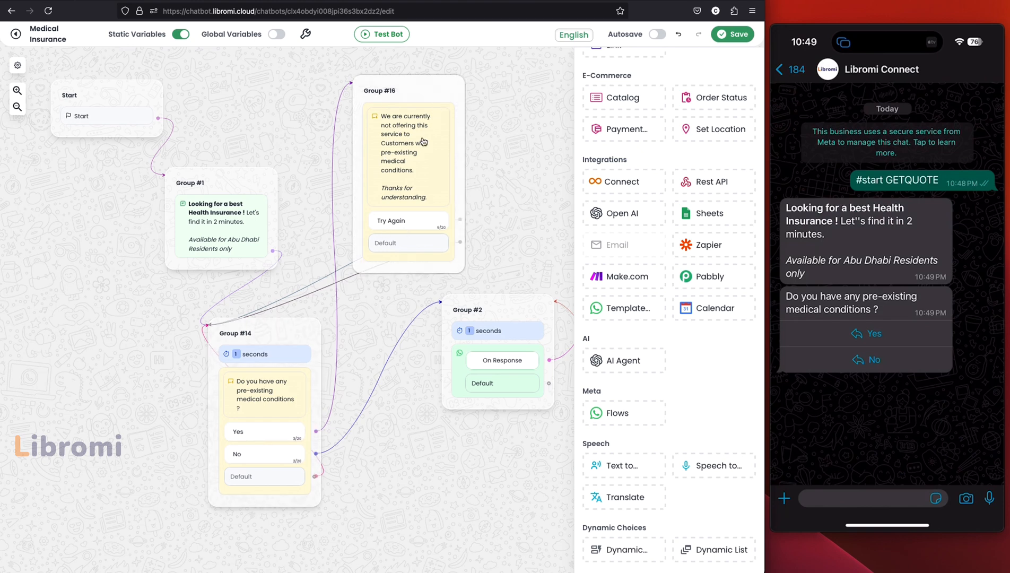
mouse_move(376, 187)
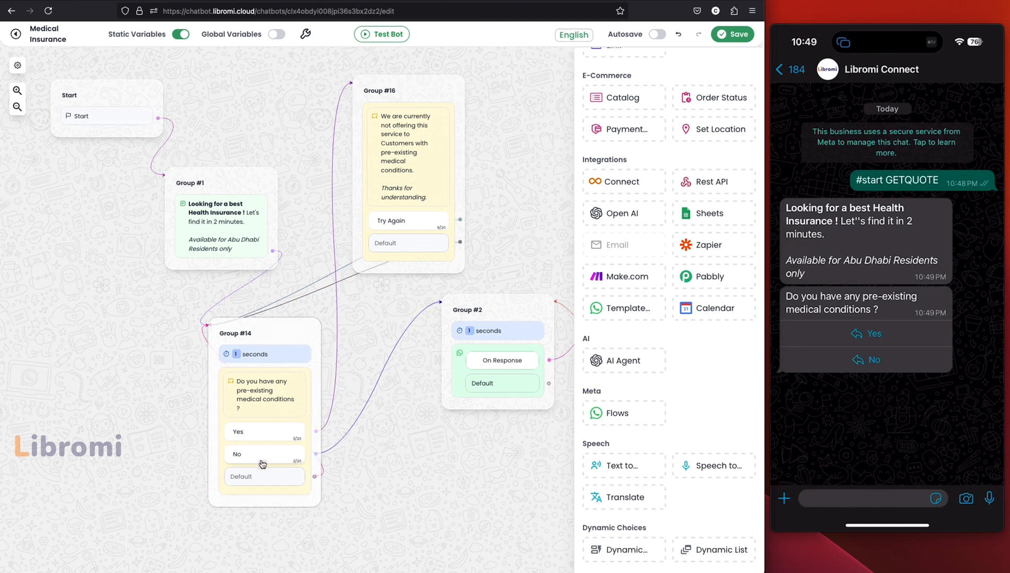
left_click(874, 360)
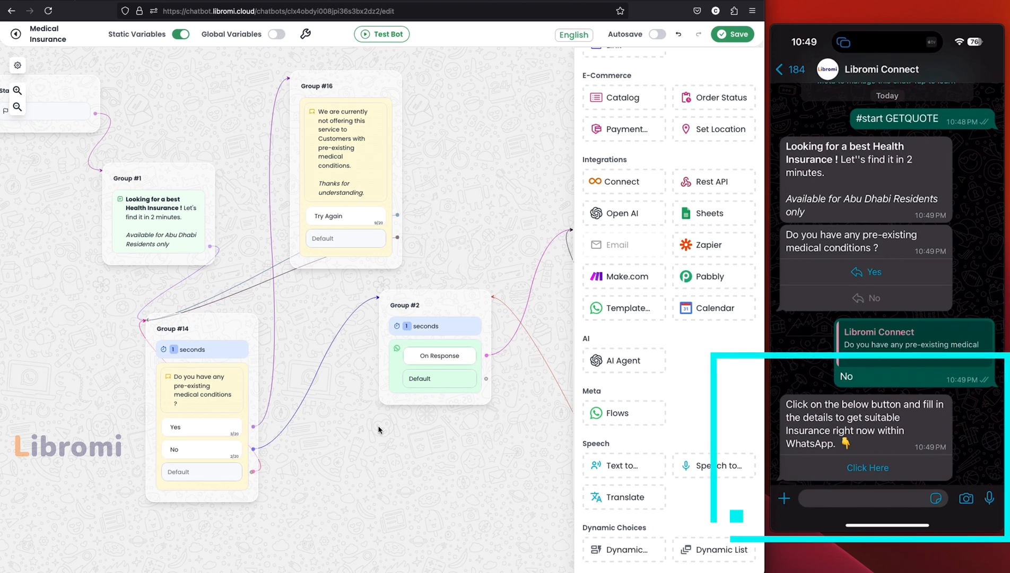
left_click(868, 467)
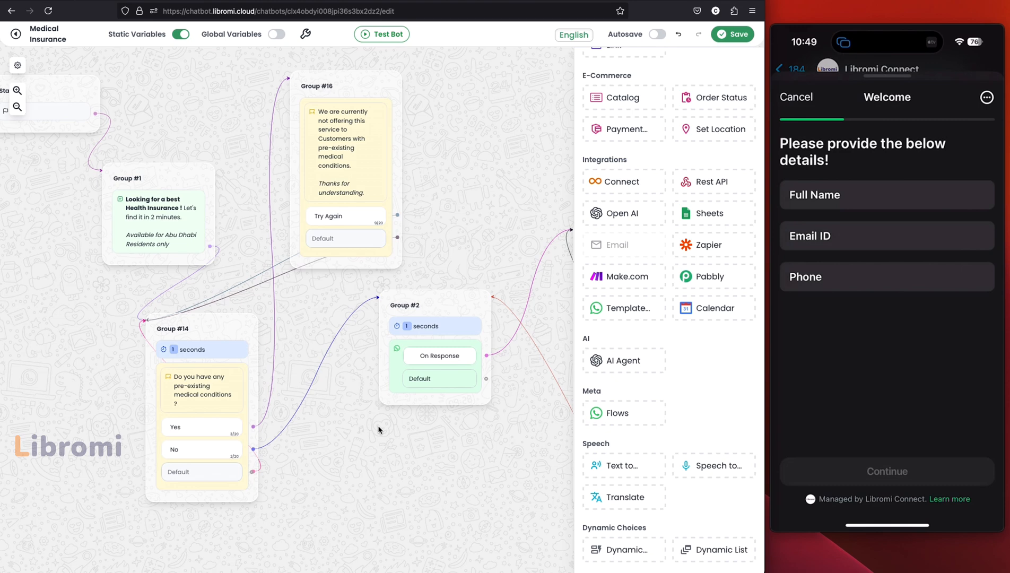
left_click(886, 194)
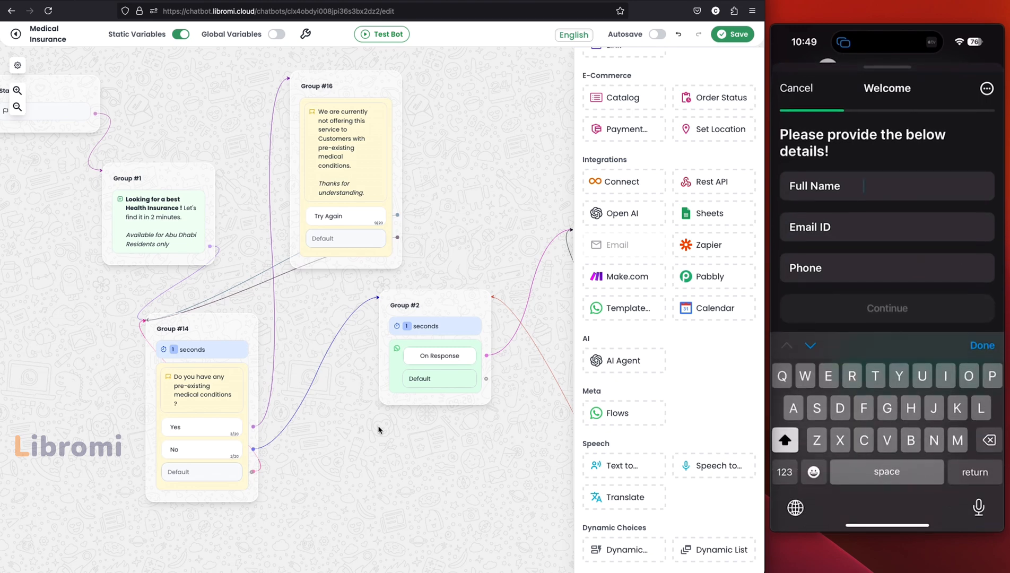
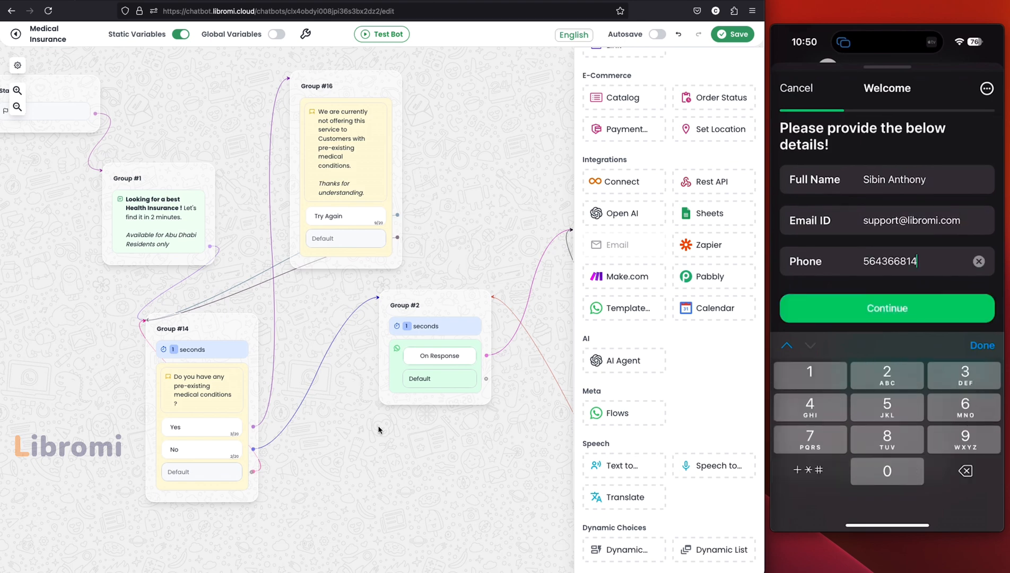
left_click(886, 308)
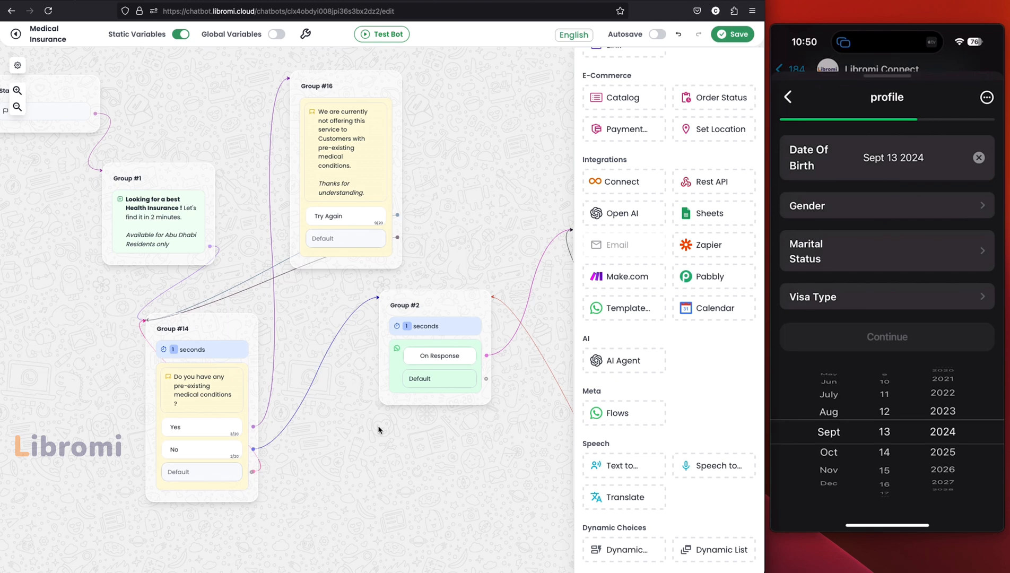
Step: Set the profile to married, INVESTOR visa and ABU_DHABI emirate, then continue to features
scroll("down", 3)
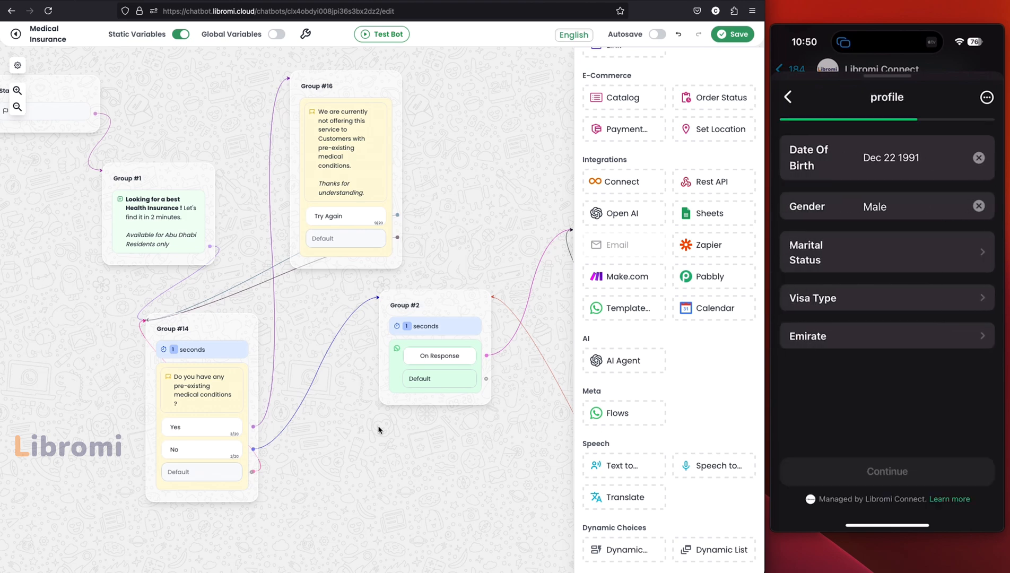
left_click(885, 252)
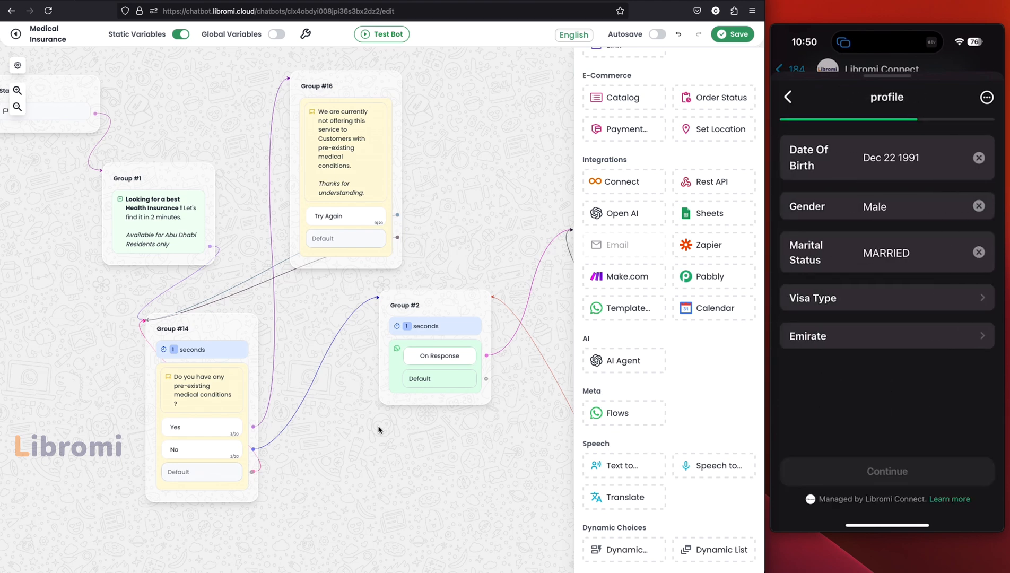
left_click(886, 297)
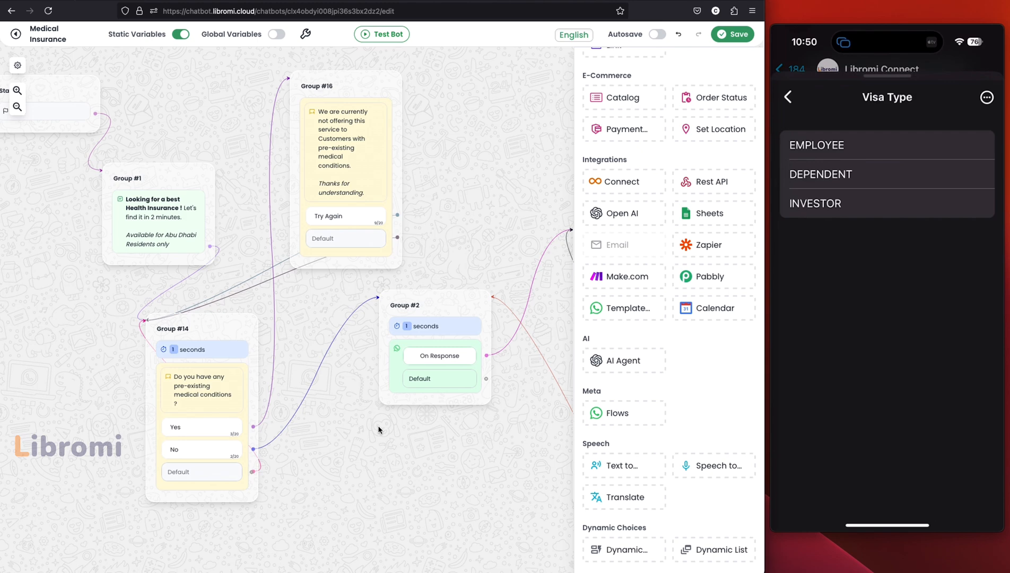
left_click(816, 203)
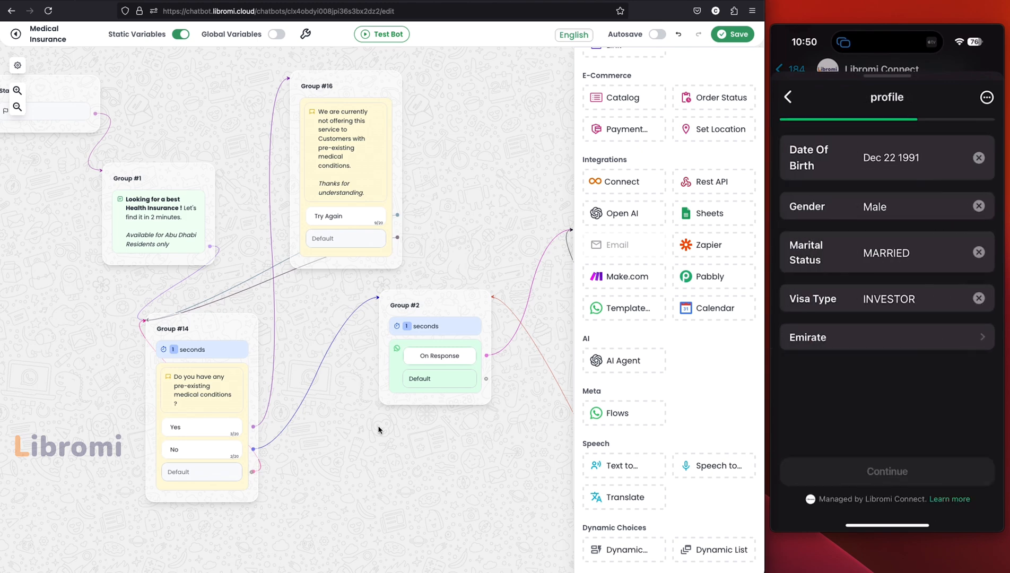
left_click(886, 337)
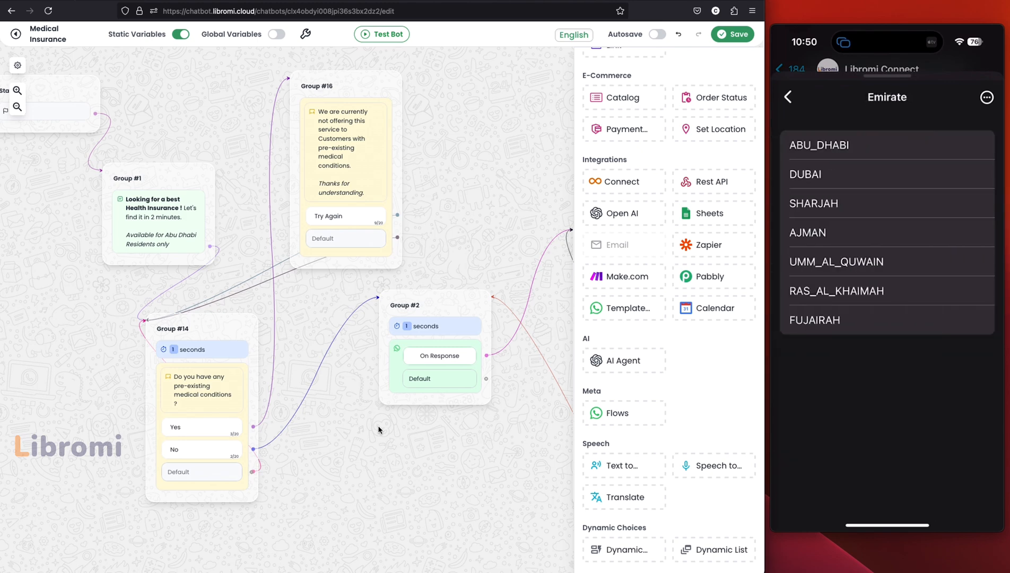
left_click(818, 144)
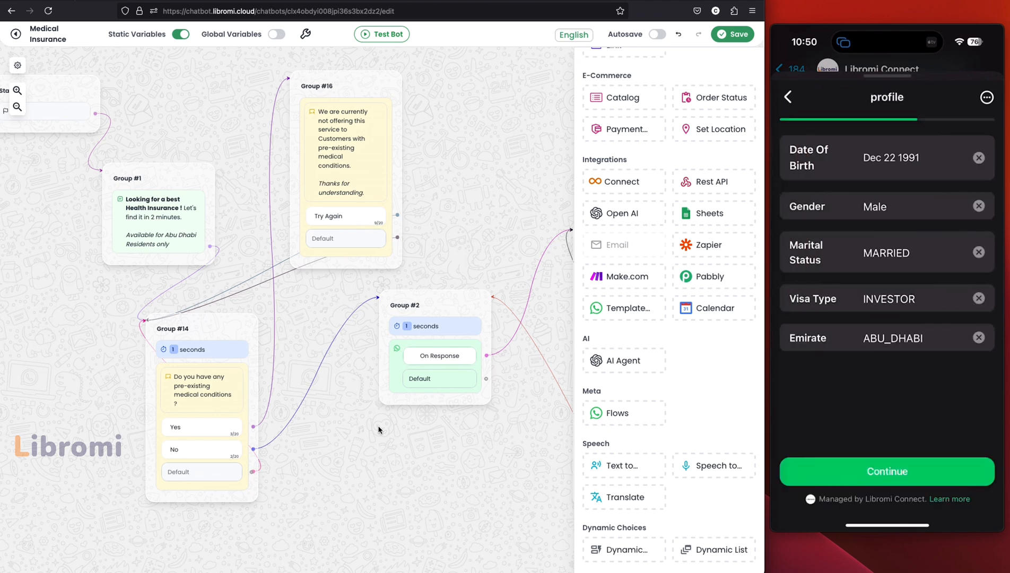
left_click(886, 471)
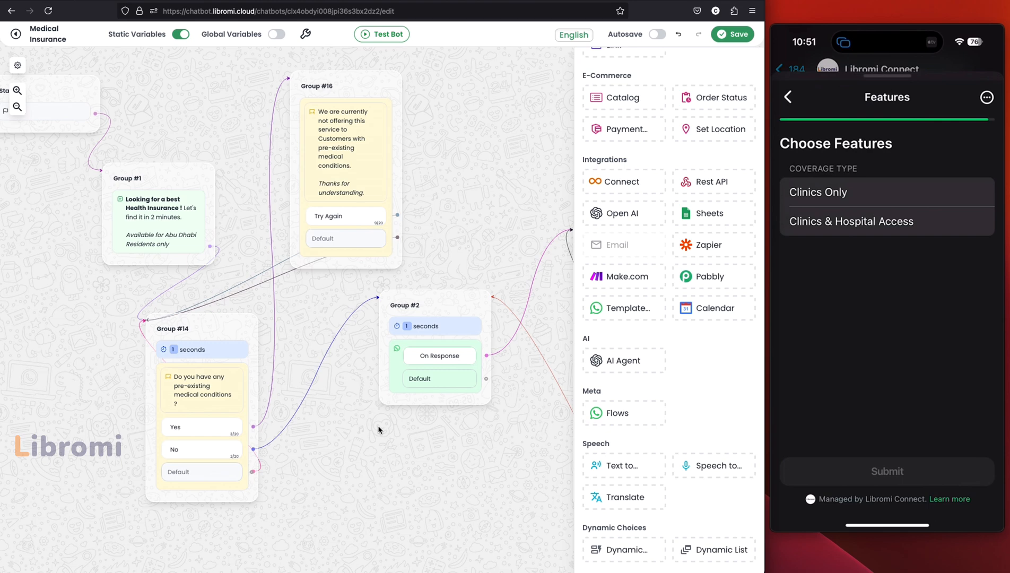
Step: Choose Clinics & Hospital Access coverage and submit the completed quote form
left_click(886, 221)
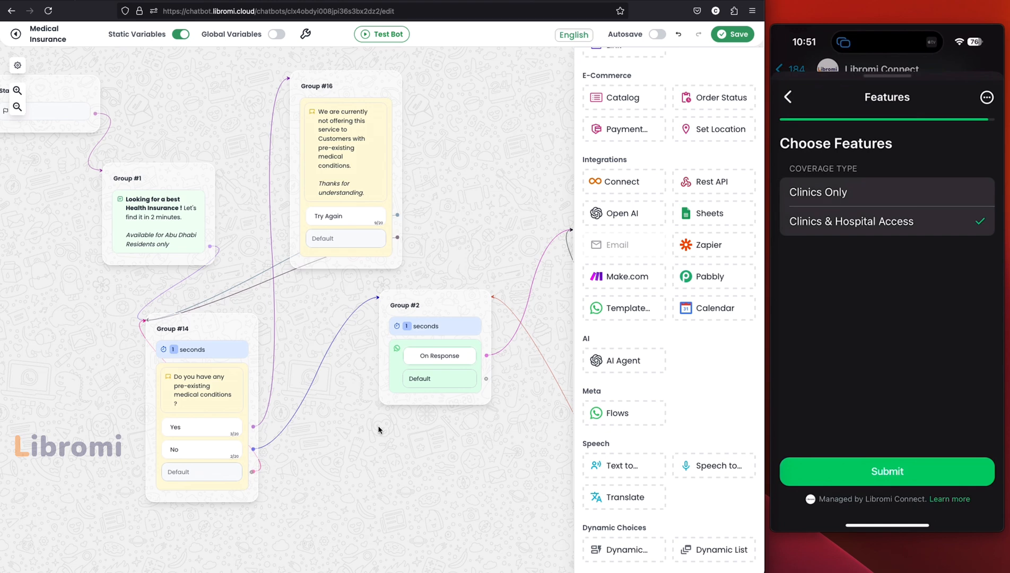
left_click(886, 471)
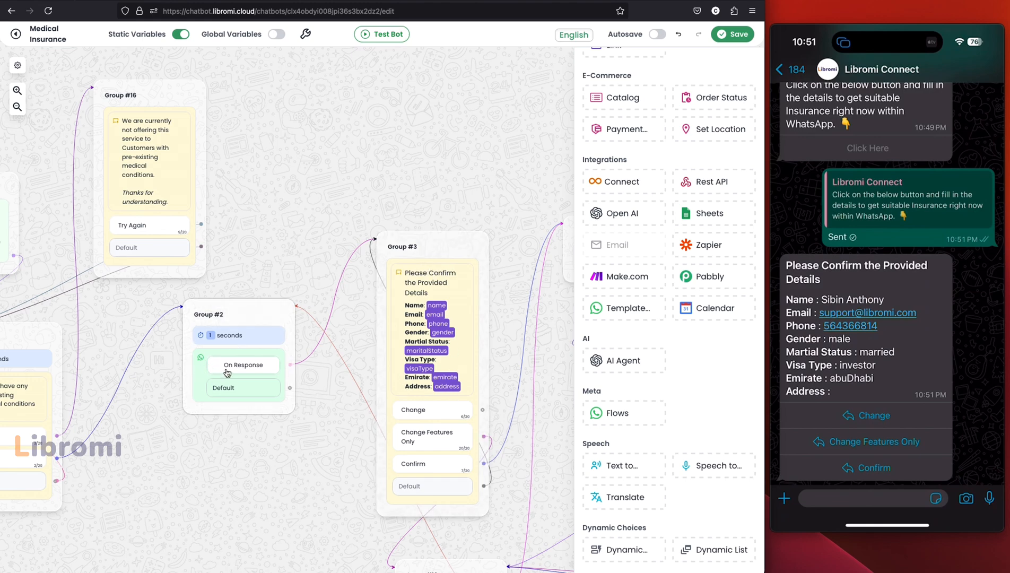
mouse_move(457, 345)
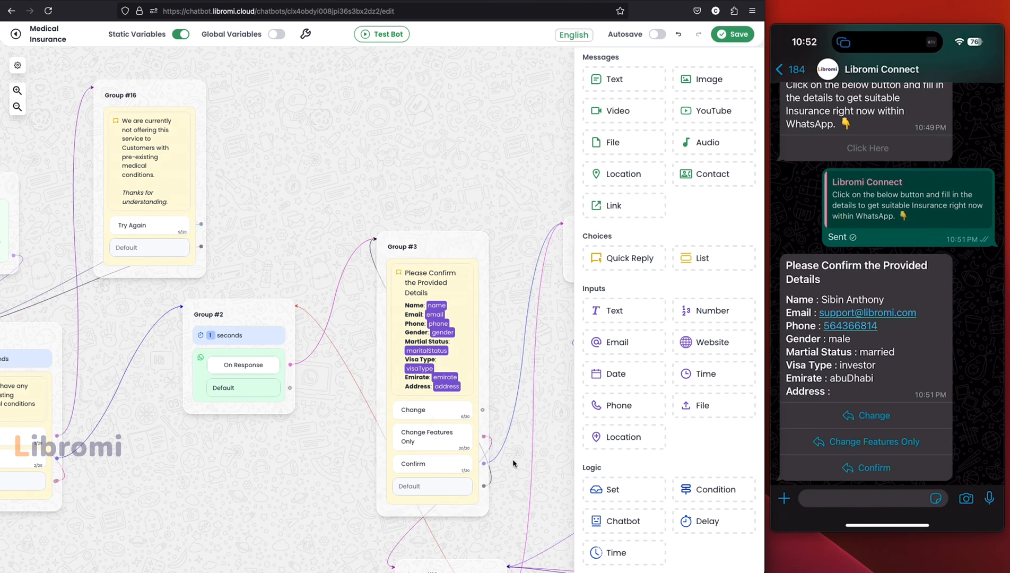
mouse_move(302, 233)
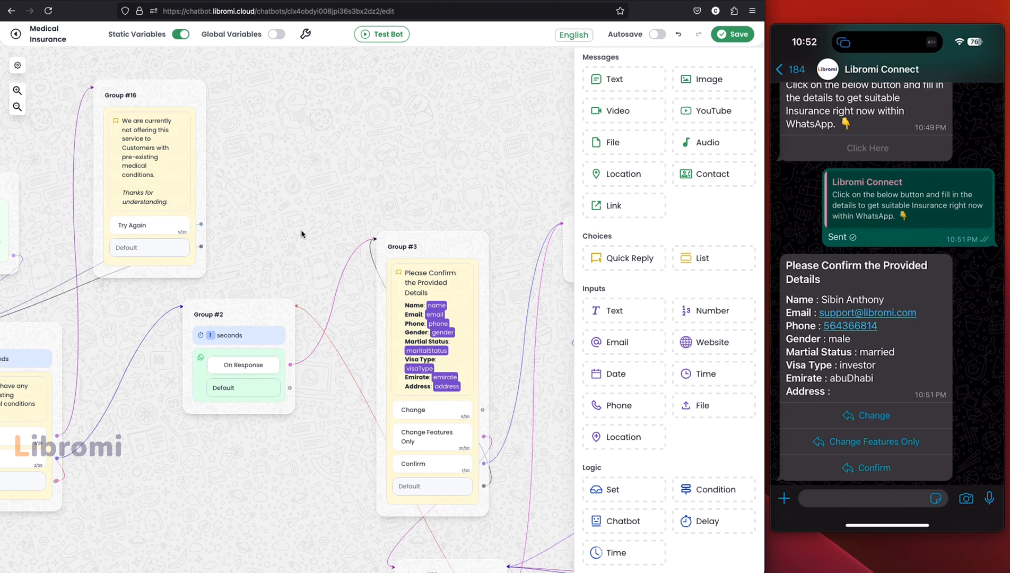
Step: Confirm the details so the bot returns three insurance plan quotes with prices
left_click(872, 470)
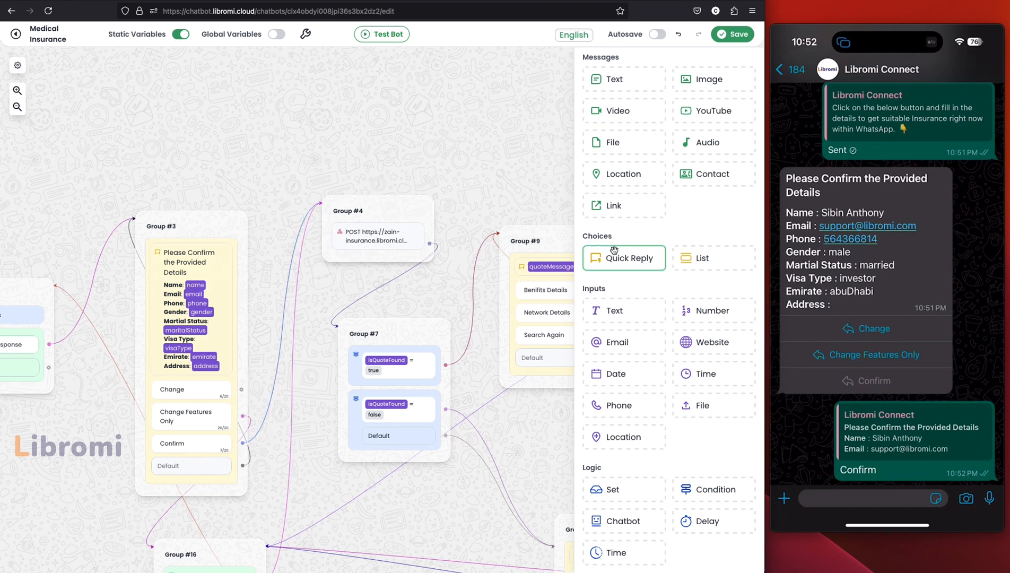
scroll("down", 3)
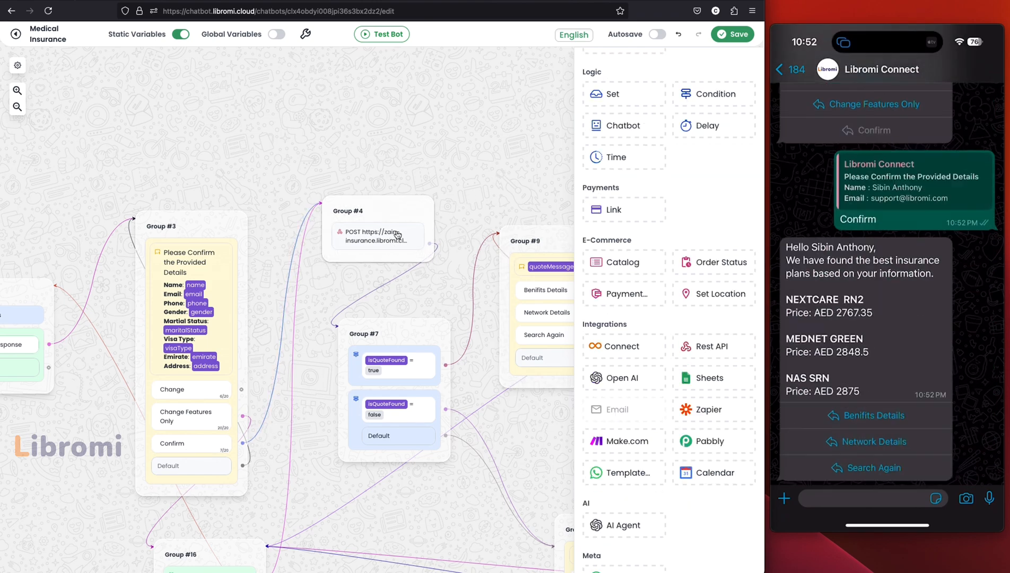
Step: Open the Group #4 POST quote request and expand its custom JSON body
left_click(377, 237)
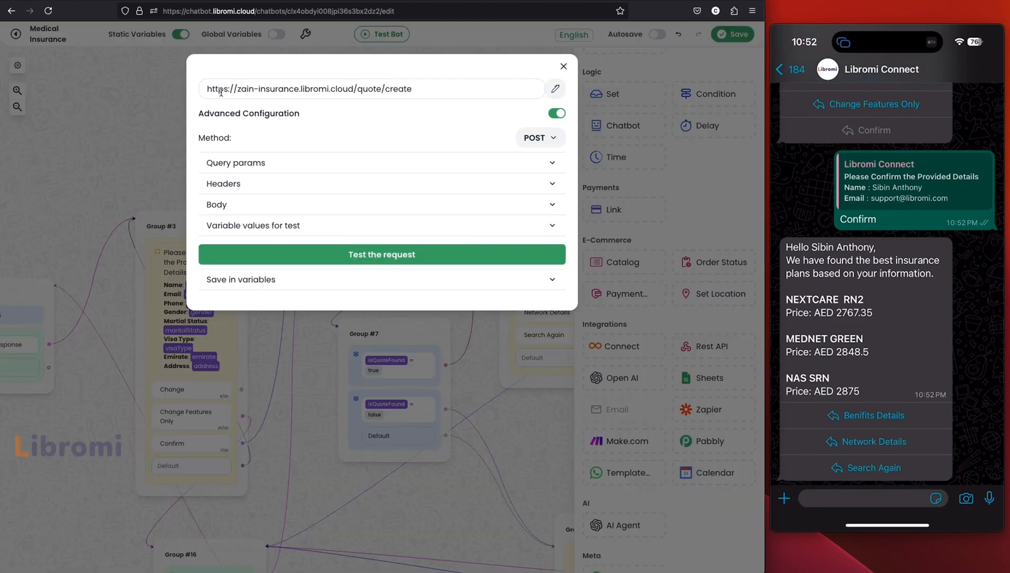
mouse_move(413, 126)
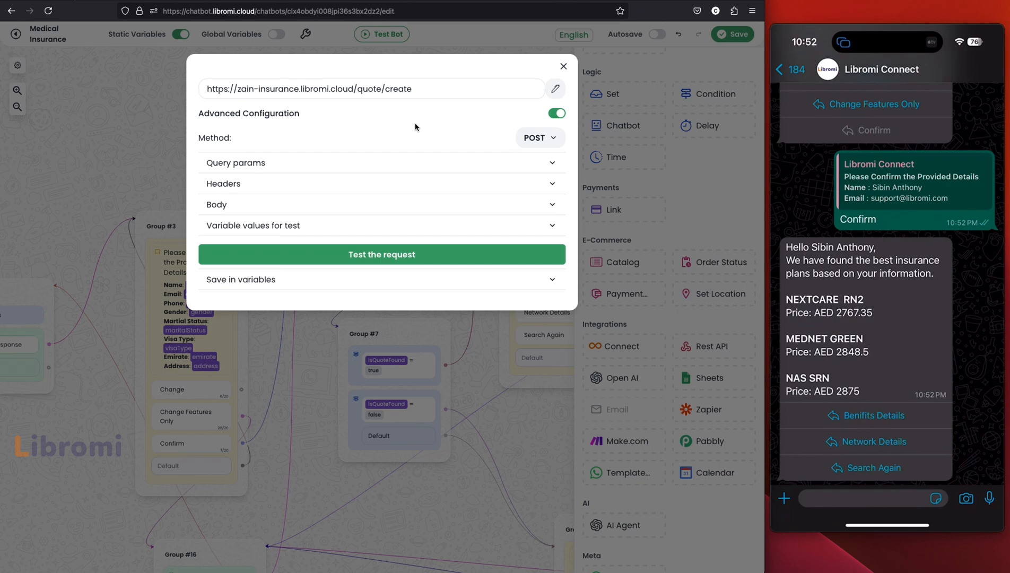
mouse_move(342, 210)
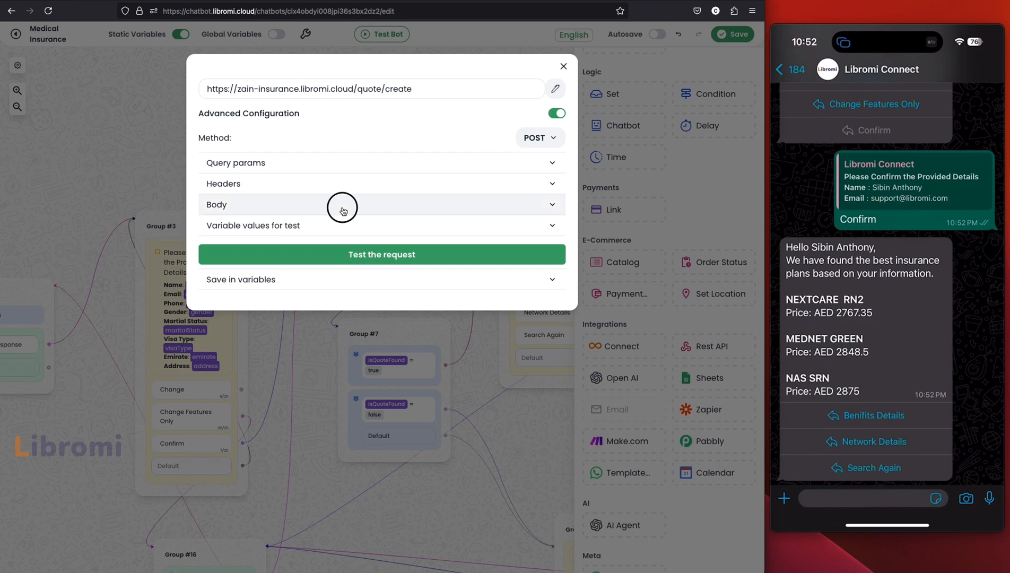
left_click(342, 204)
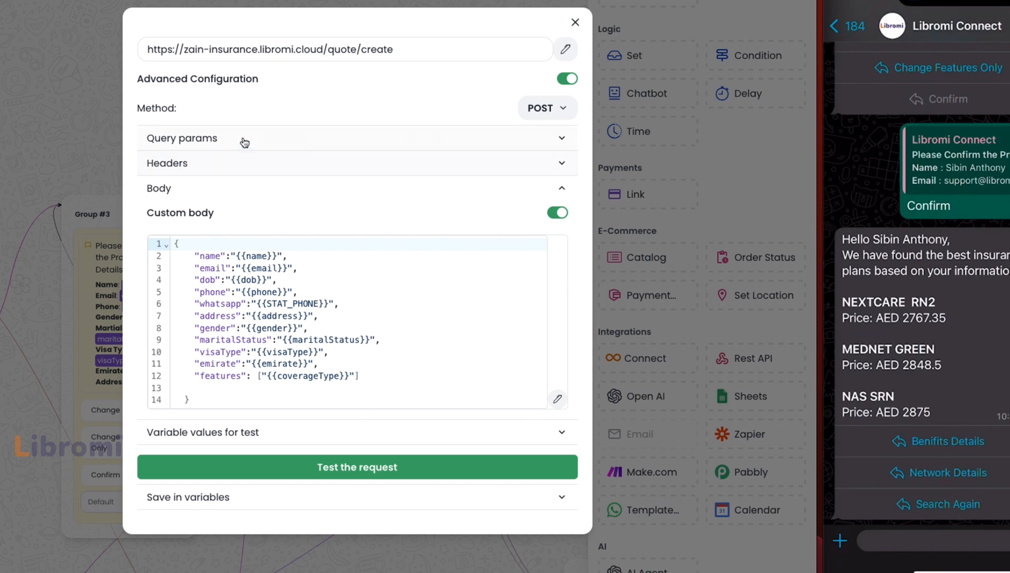
mouse_move(325, 154)
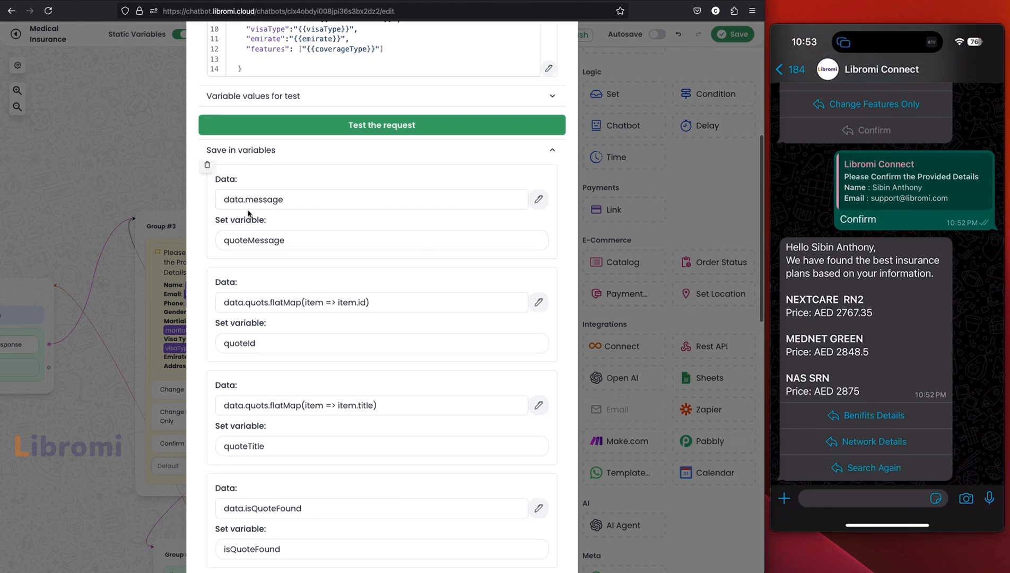
Step: Review the saved response variables such as quoteMessage, quoteId, quoteTitle and isQuoteFound
scroll("down", 3)
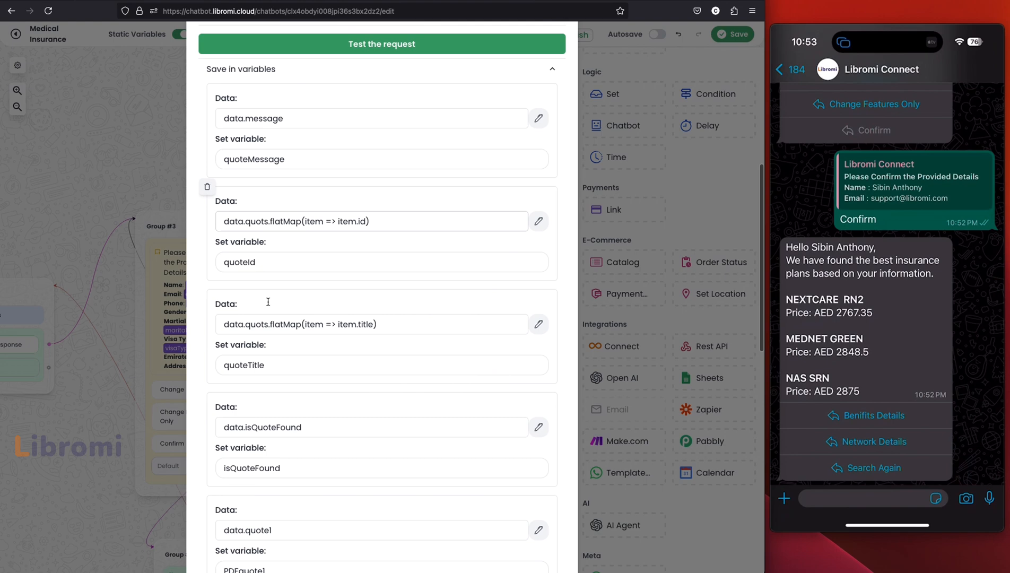
scroll("down", 3)
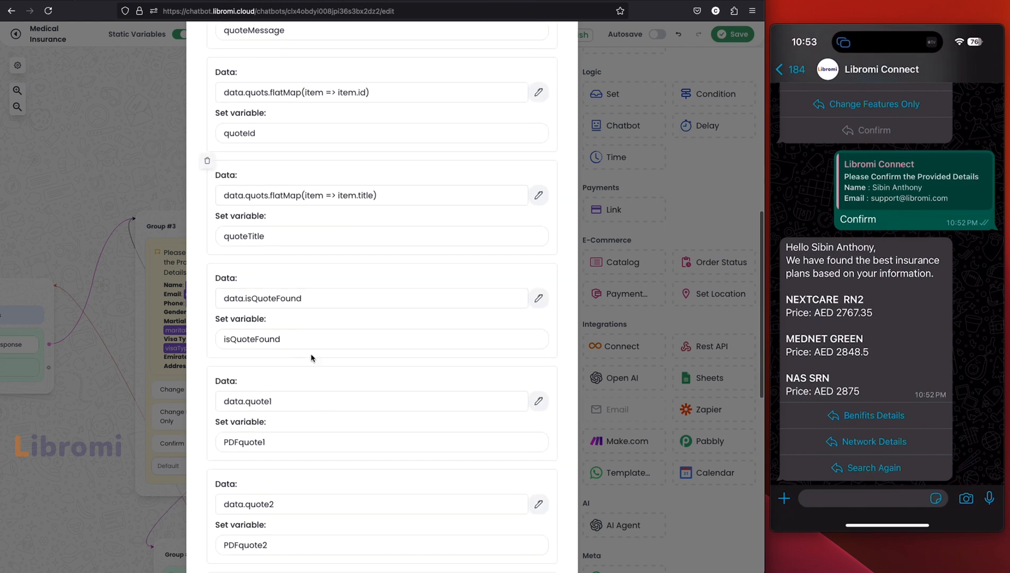
scroll("down", 3)
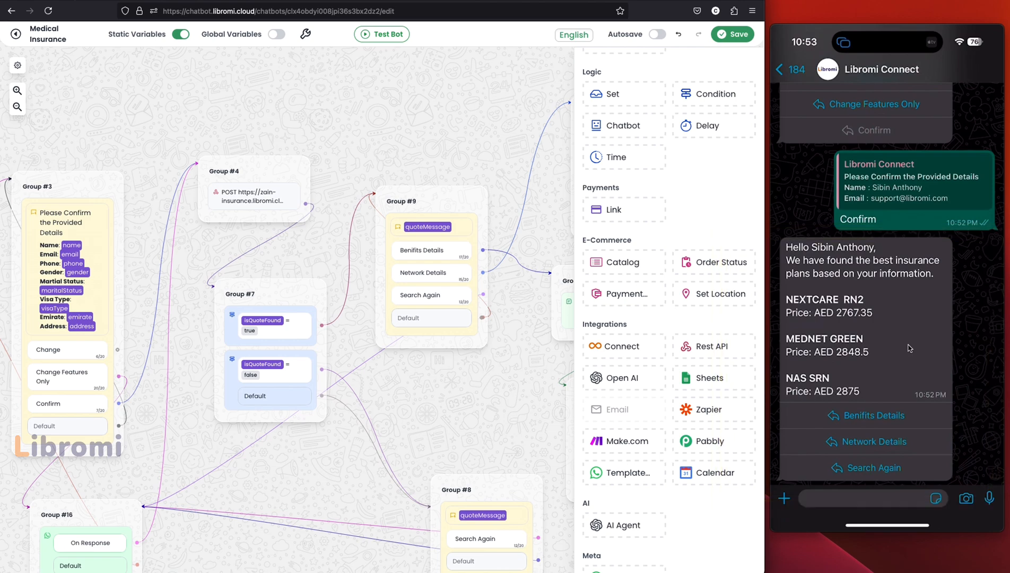
left_click(873, 415)
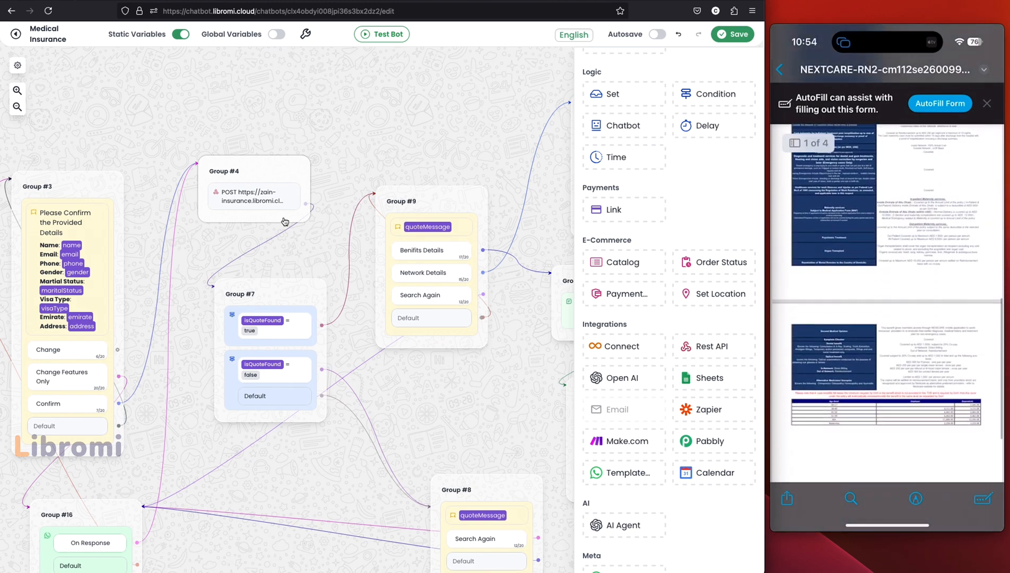
scroll("down", 3)
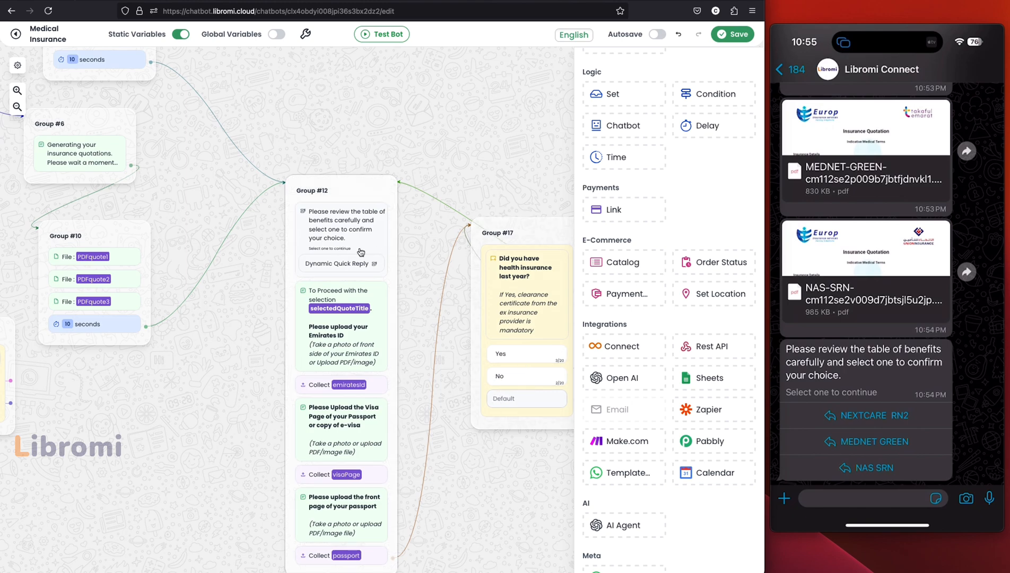
scroll("down", 3)
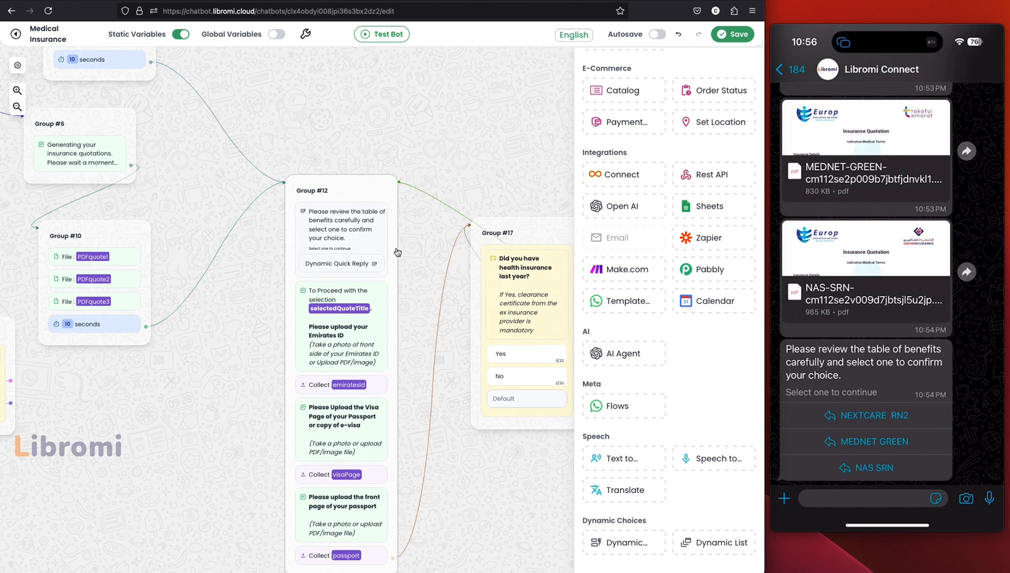
left_click(870, 415)
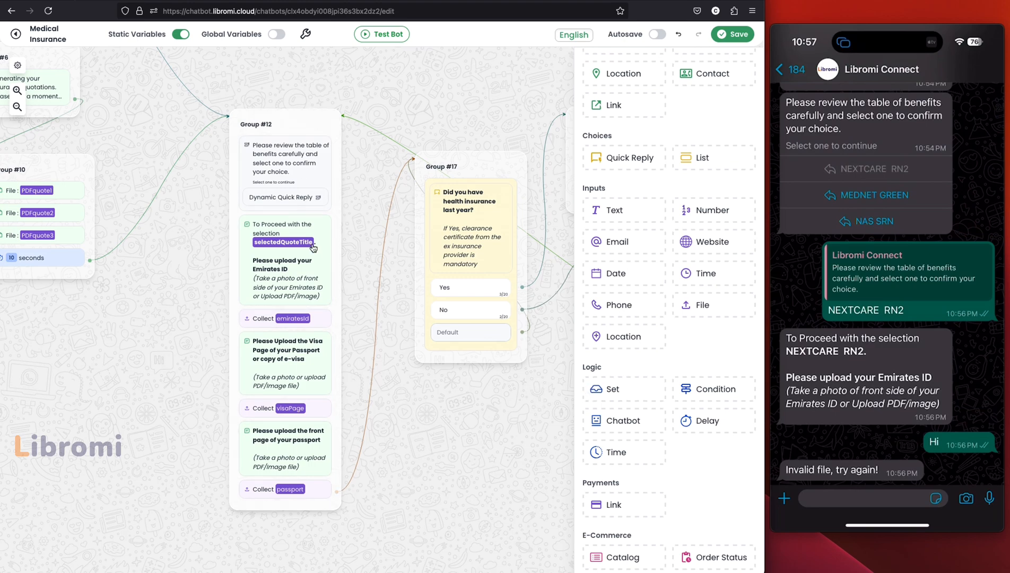
mouse_move(395, 458)
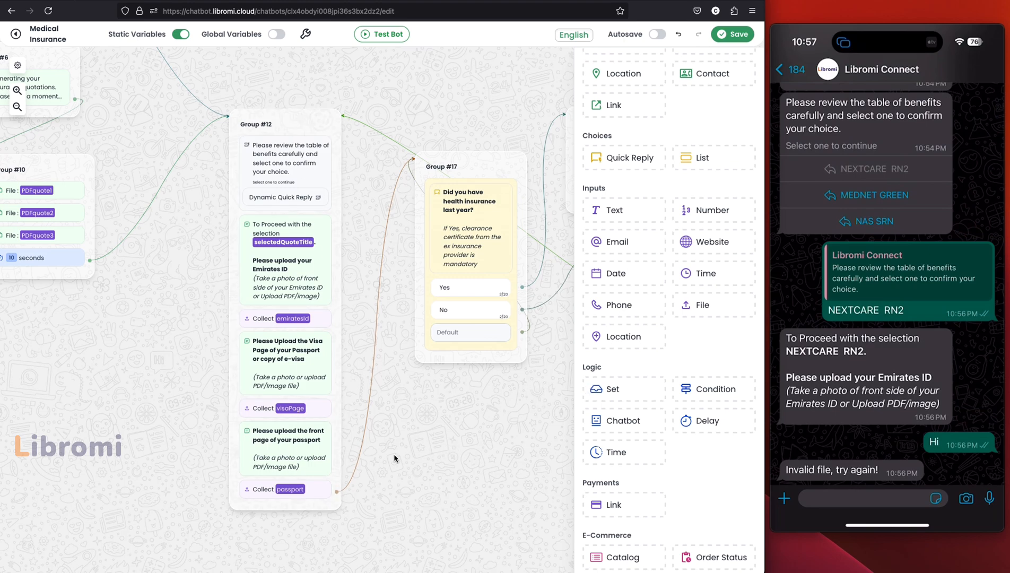
Step: View the payment block's provider options and keep Stripe selected
scroll("down", 3)
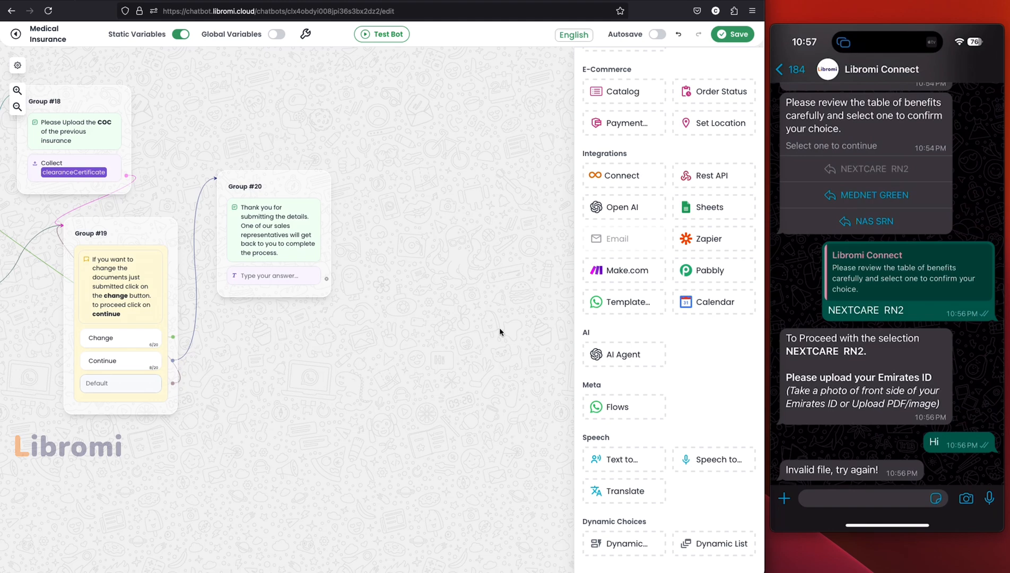
mouse_move(213, 130)
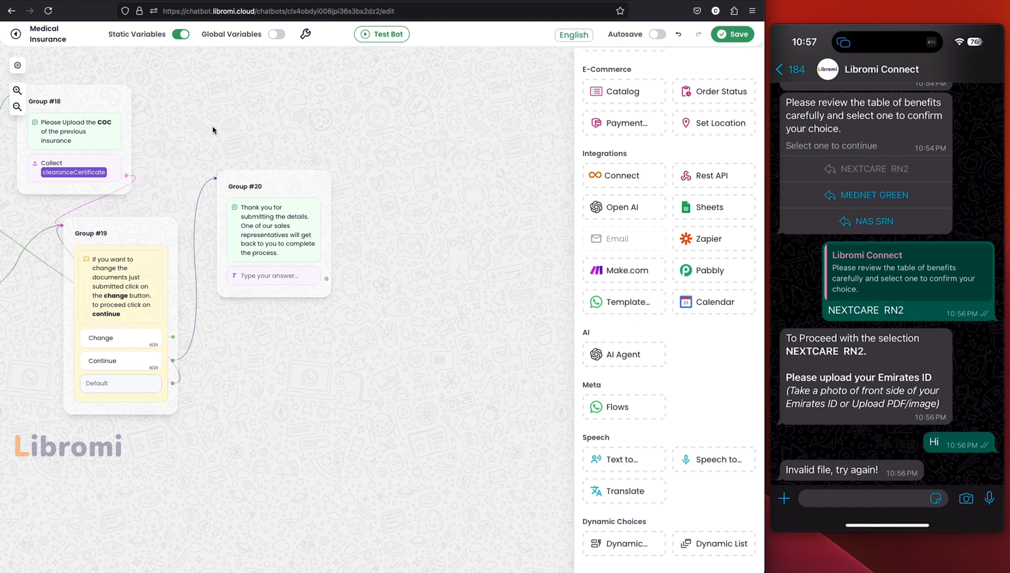
mouse_move(788, 359)
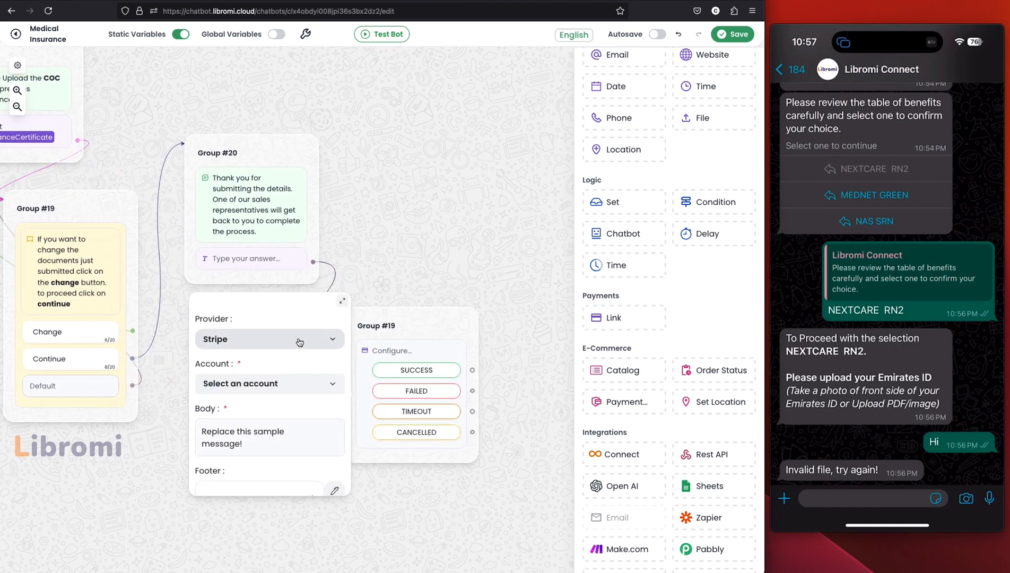
left_click(268, 339)
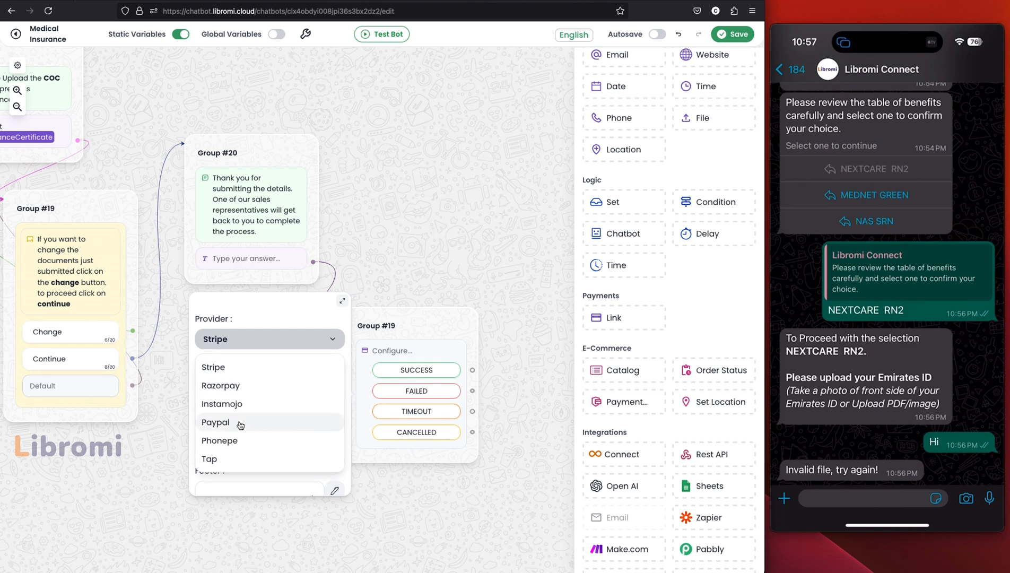
mouse_move(230, 442)
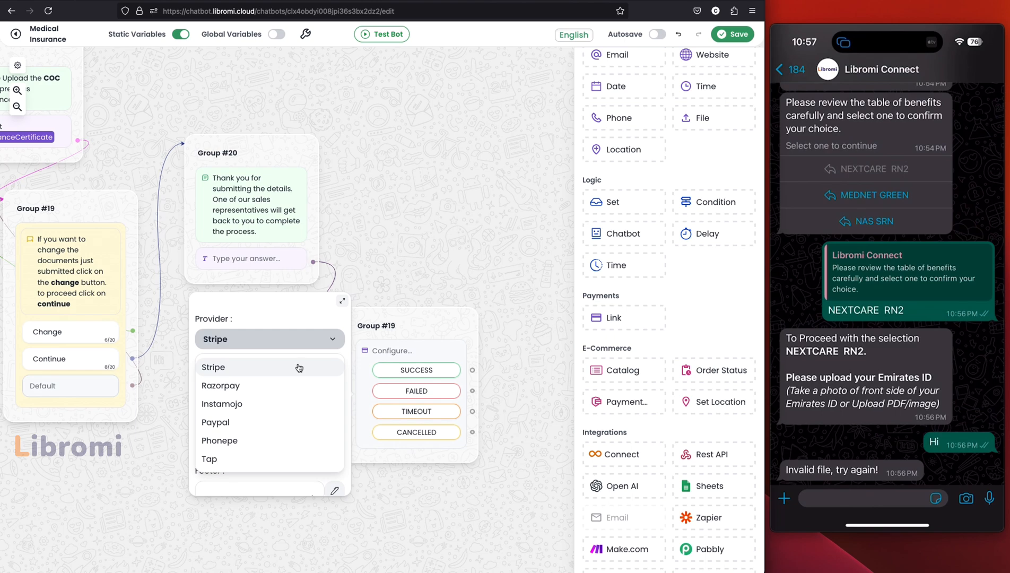
left_click(212, 367)
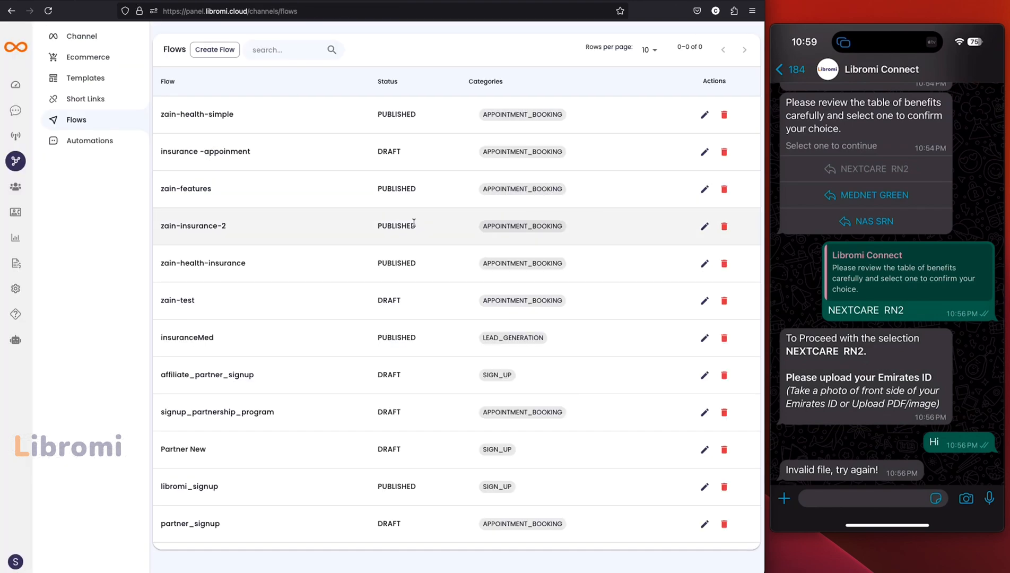
mouse_move(55, 130)
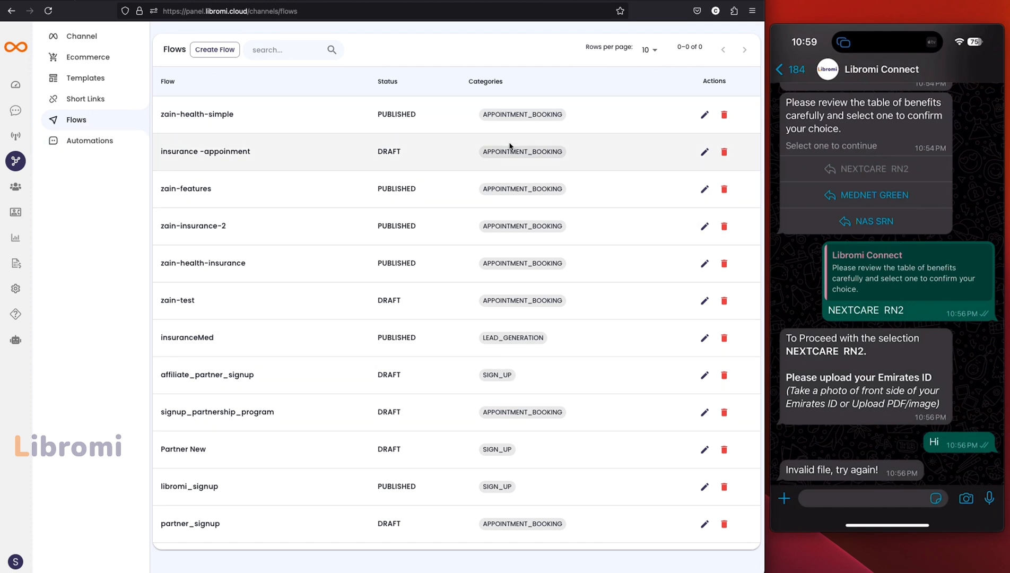
mouse_move(749, 152)
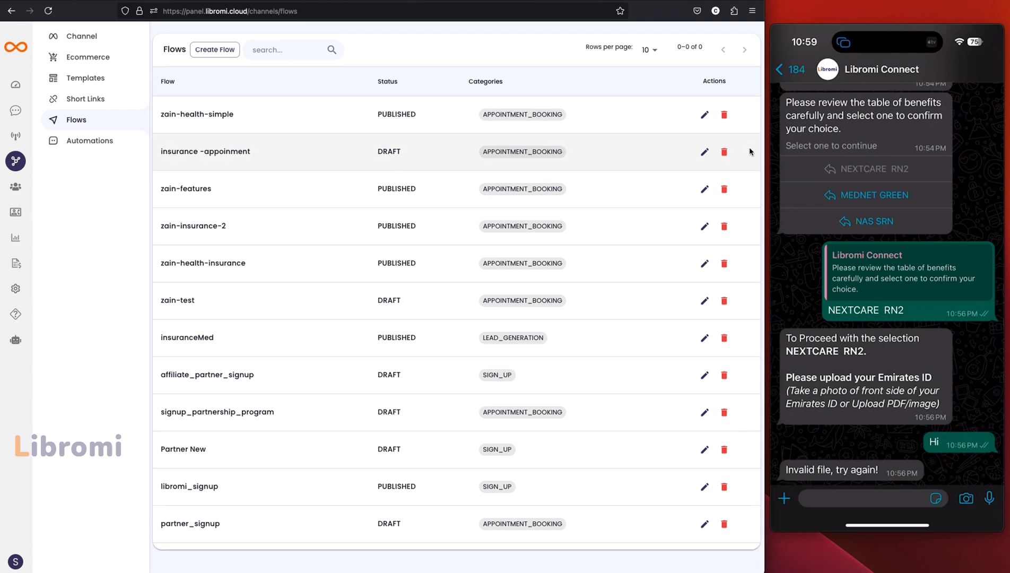
Step: Open the zain-health-simple WhatsApp flow in Manage Flow for editing
left_click(704, 114)
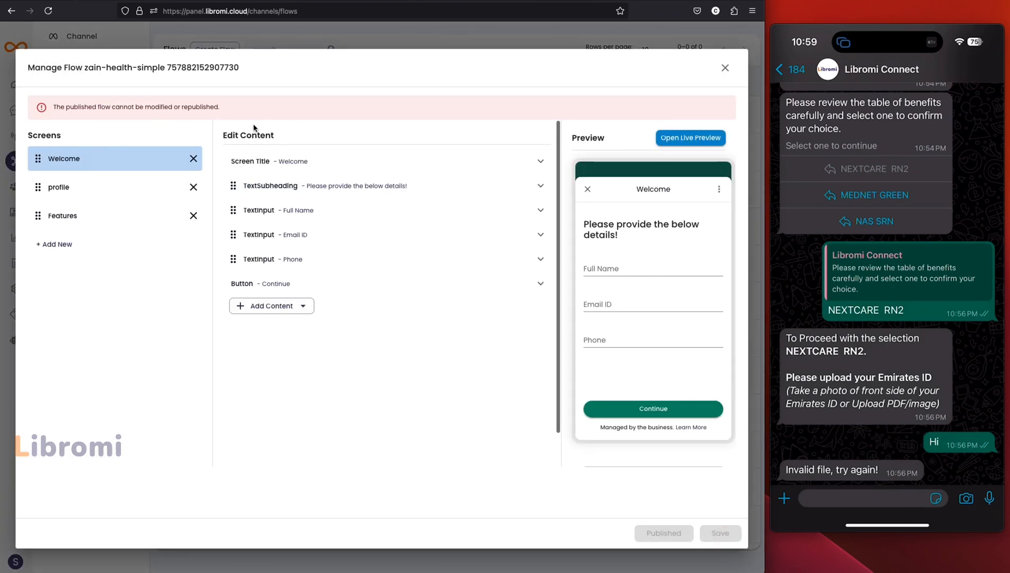
mouse_move(92, 110)
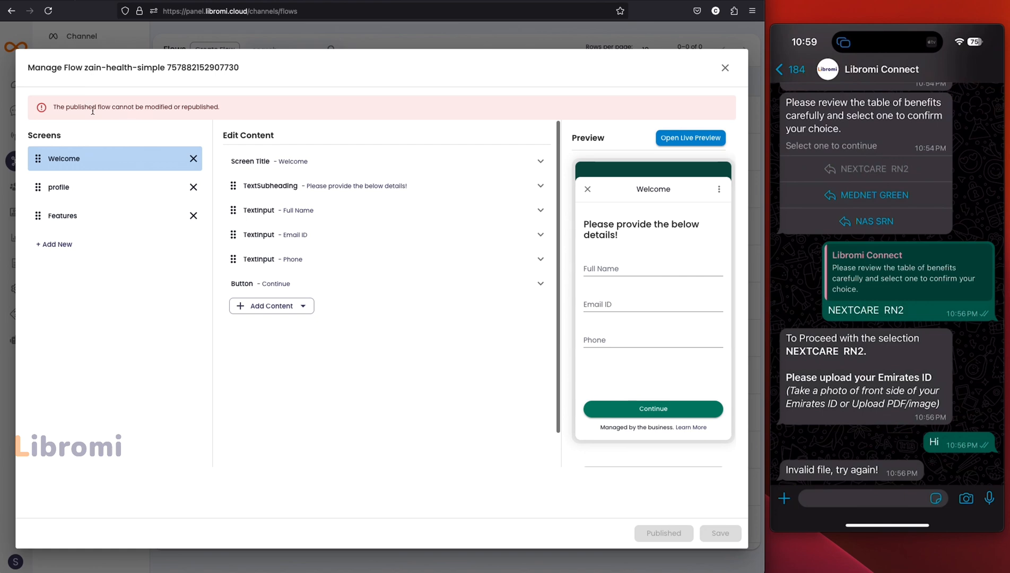
mouse_move(200, 114)
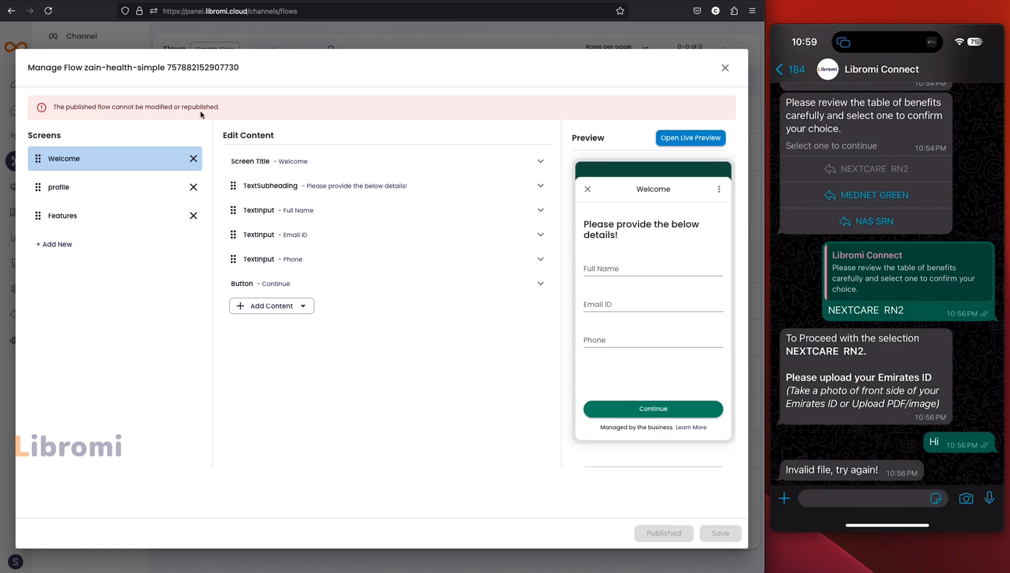
mouse_move(352, 213)
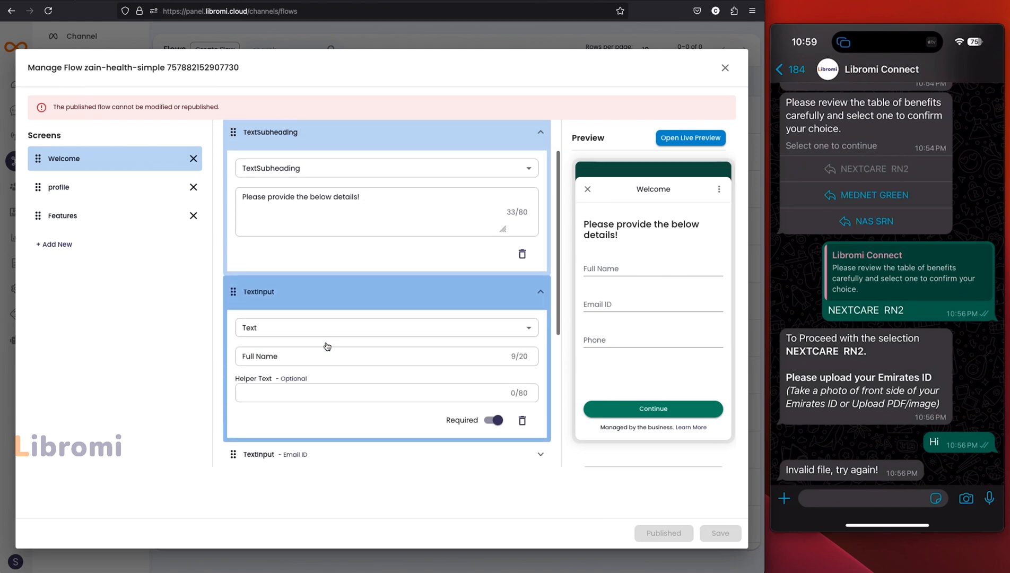
Step: Review the Welcome screen's Email ID input, then select the profile screen in the Screens list
scroll("down", 3)
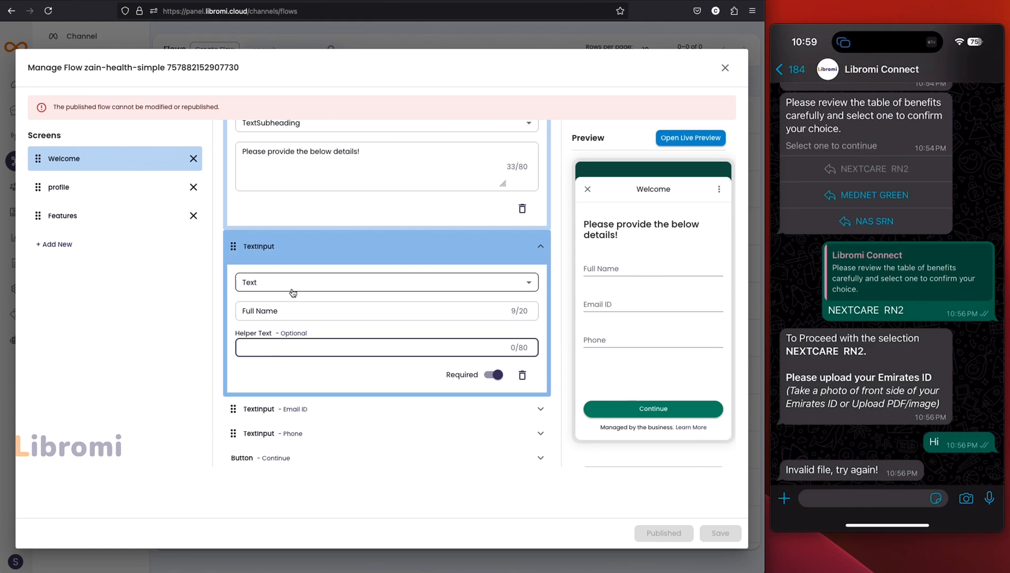
left_click(385, 282)
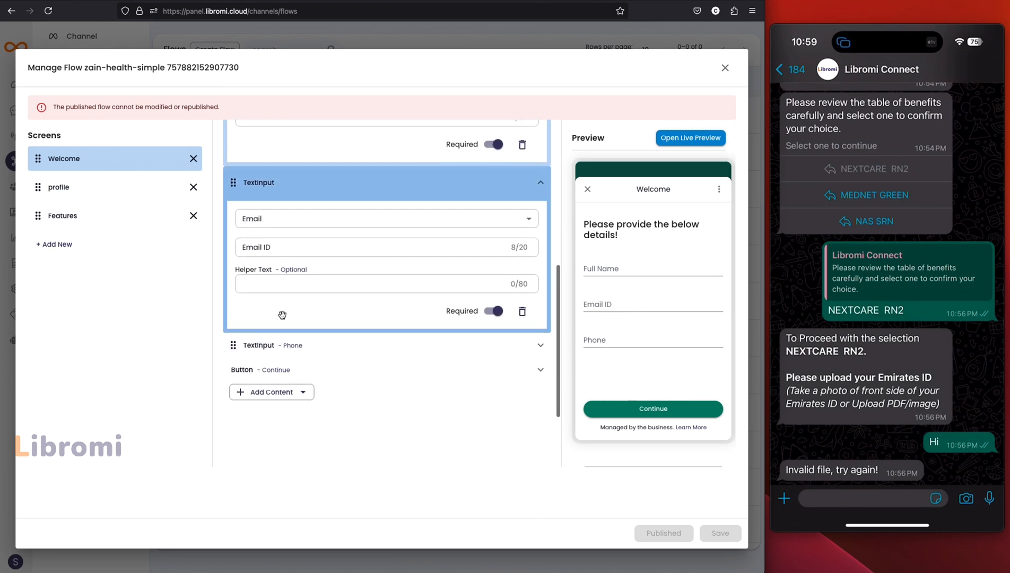
scroll("down", 3)
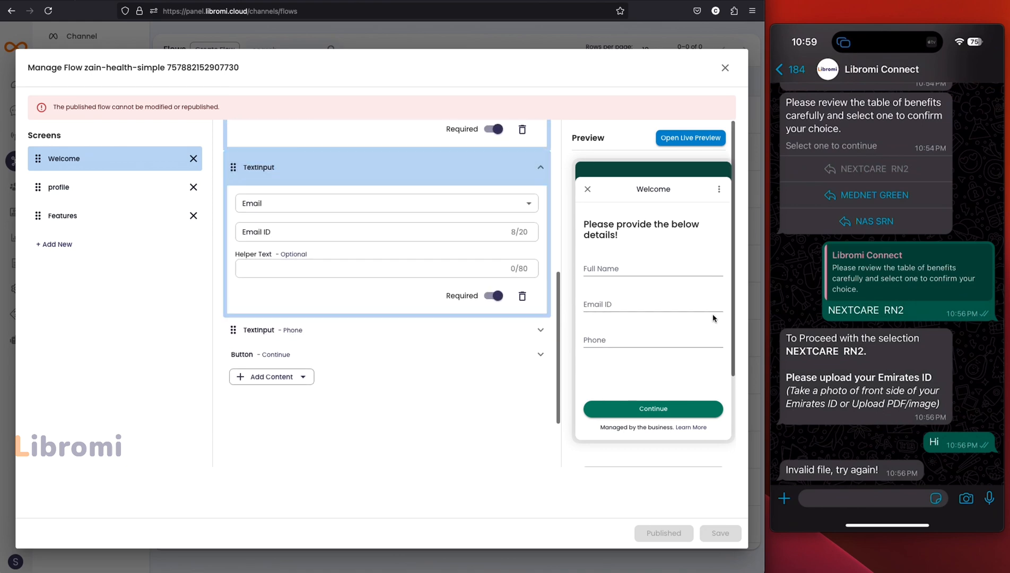
left_click(492, 296)
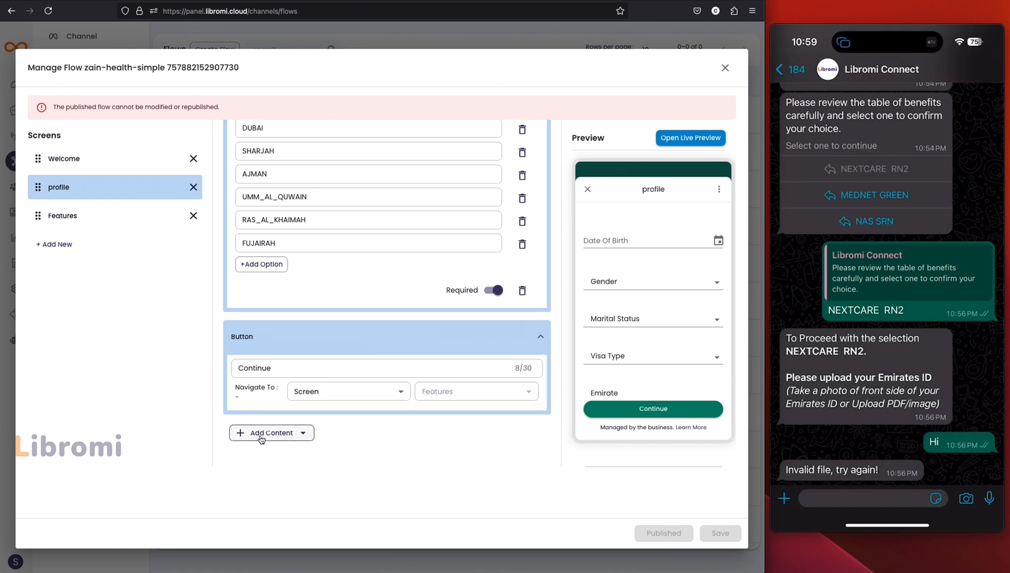
Step: Review the addable content types, then switch to the Features screen with its Coverage Type choices
left_click(271, 433)
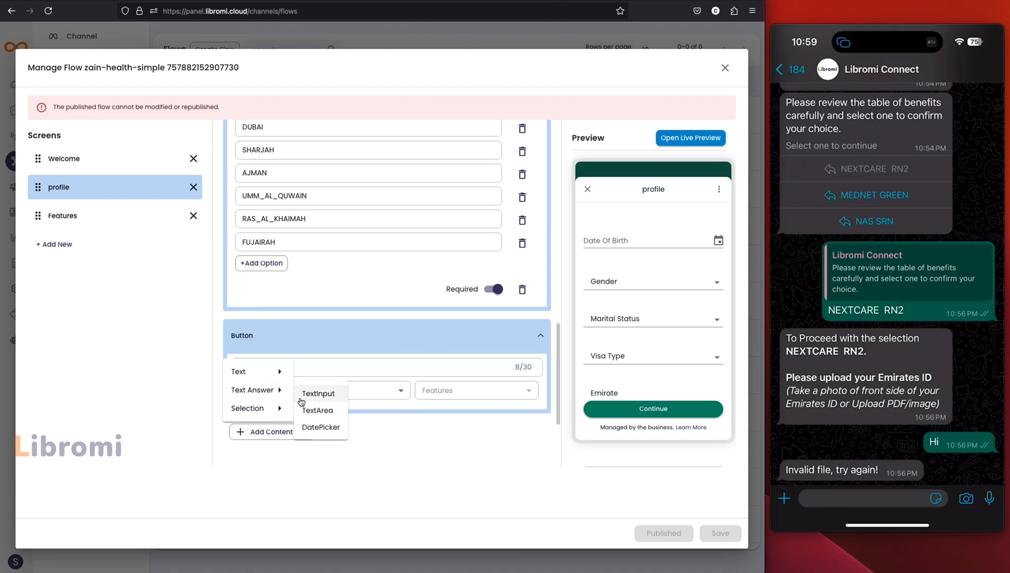
mouse_move(341, 433)
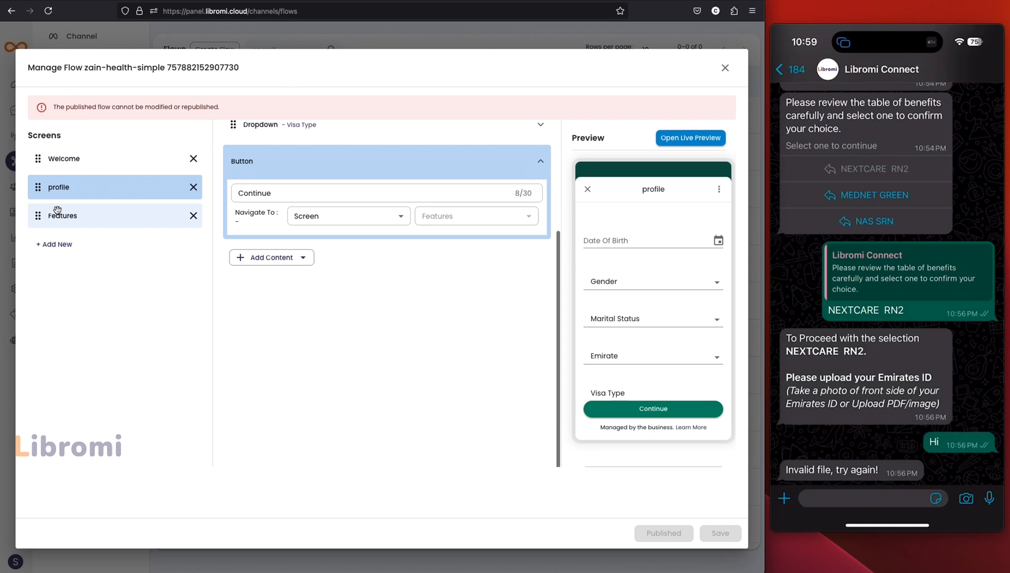
left_click(62, 215)
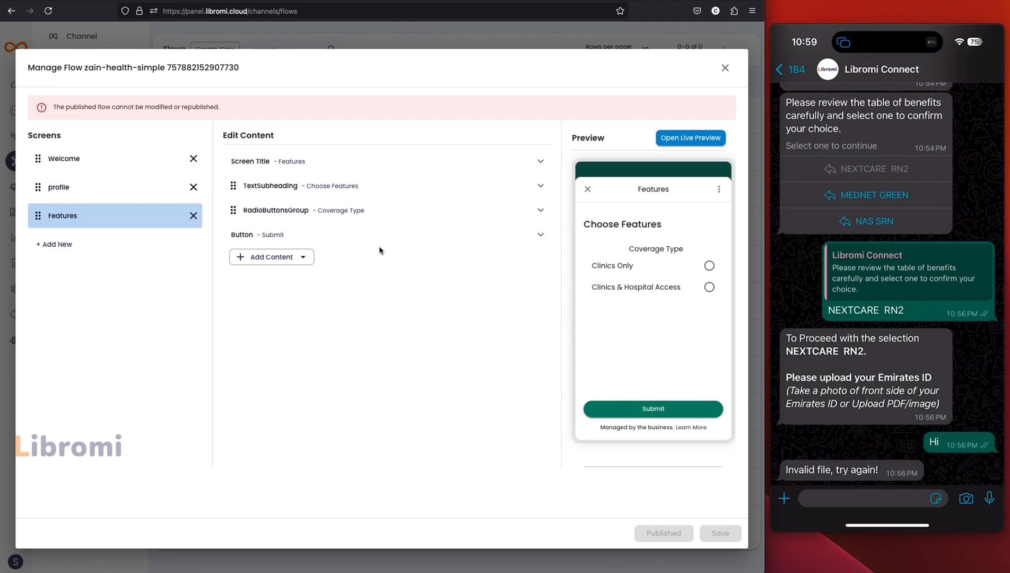
mouse_move(120, 155)
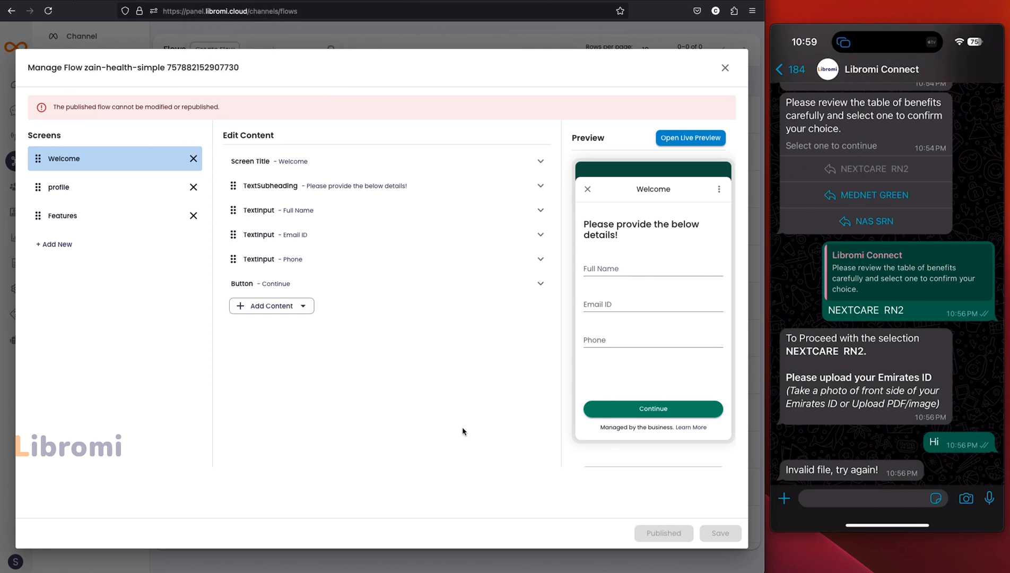
Step: Close Manage Flow, add a Flows block linked to zain-health-simple, then delete that demo block
left_click(59, 187)
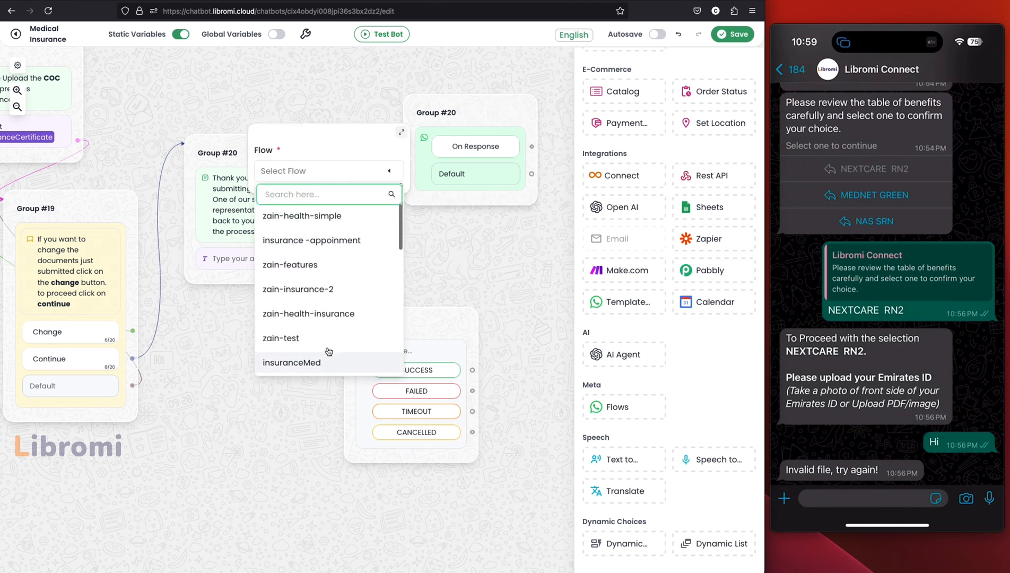
left_click(303, 215)
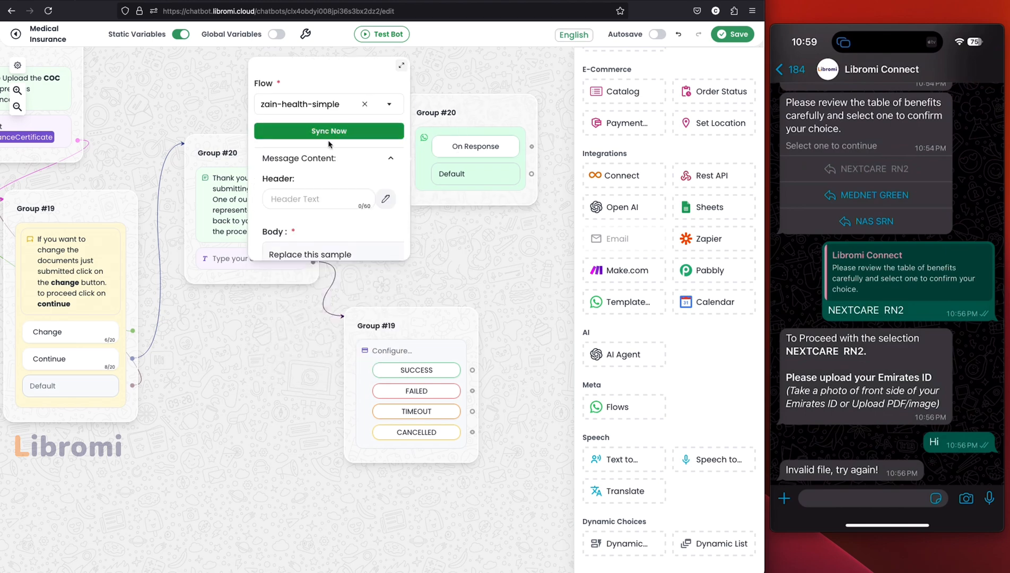
scroll("down", 3)
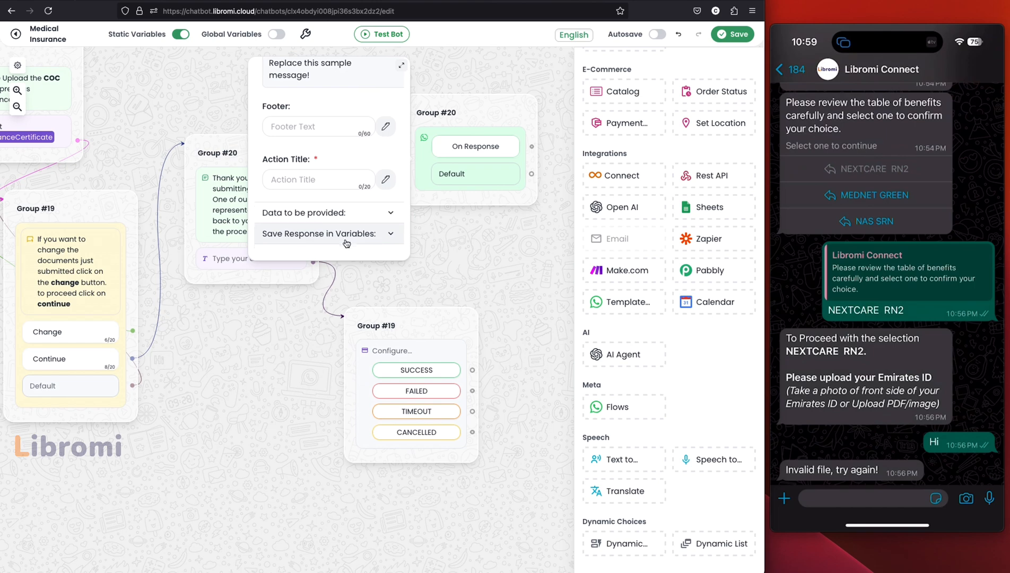
left_click(329, 233)
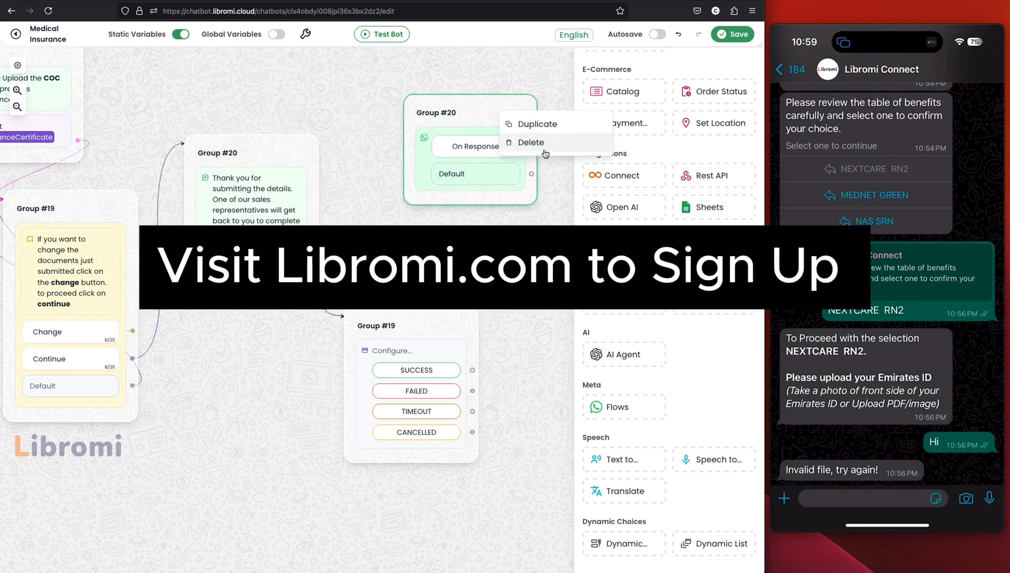
left_click(530, 142)
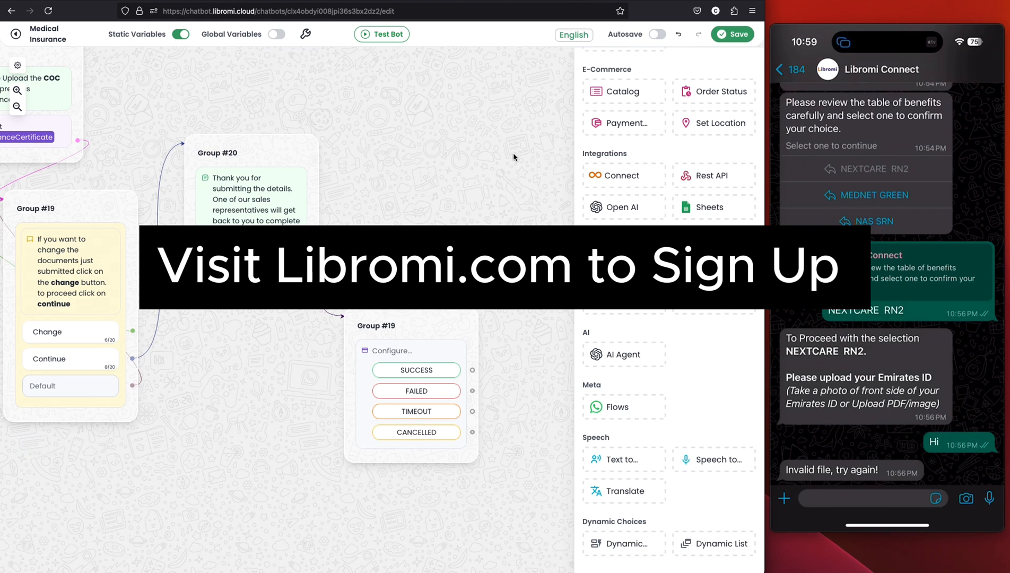